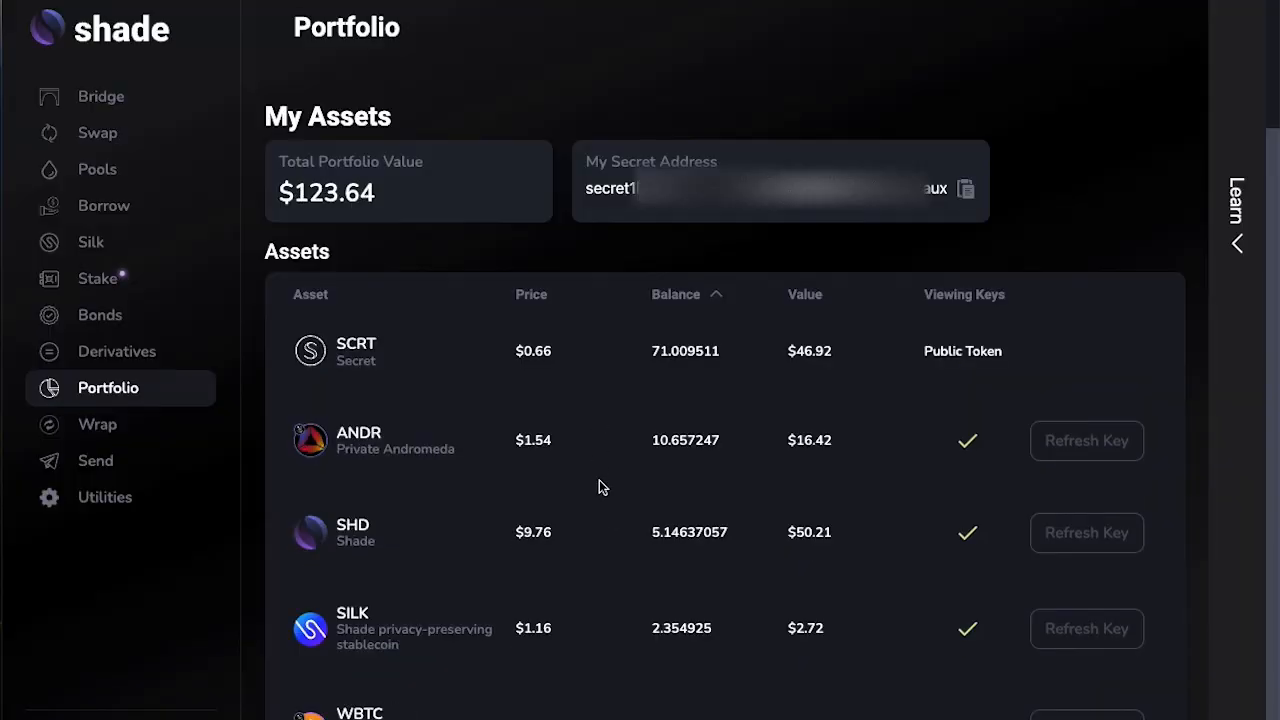
{"action": "mouse_move", "coordinate": [752, 544]}
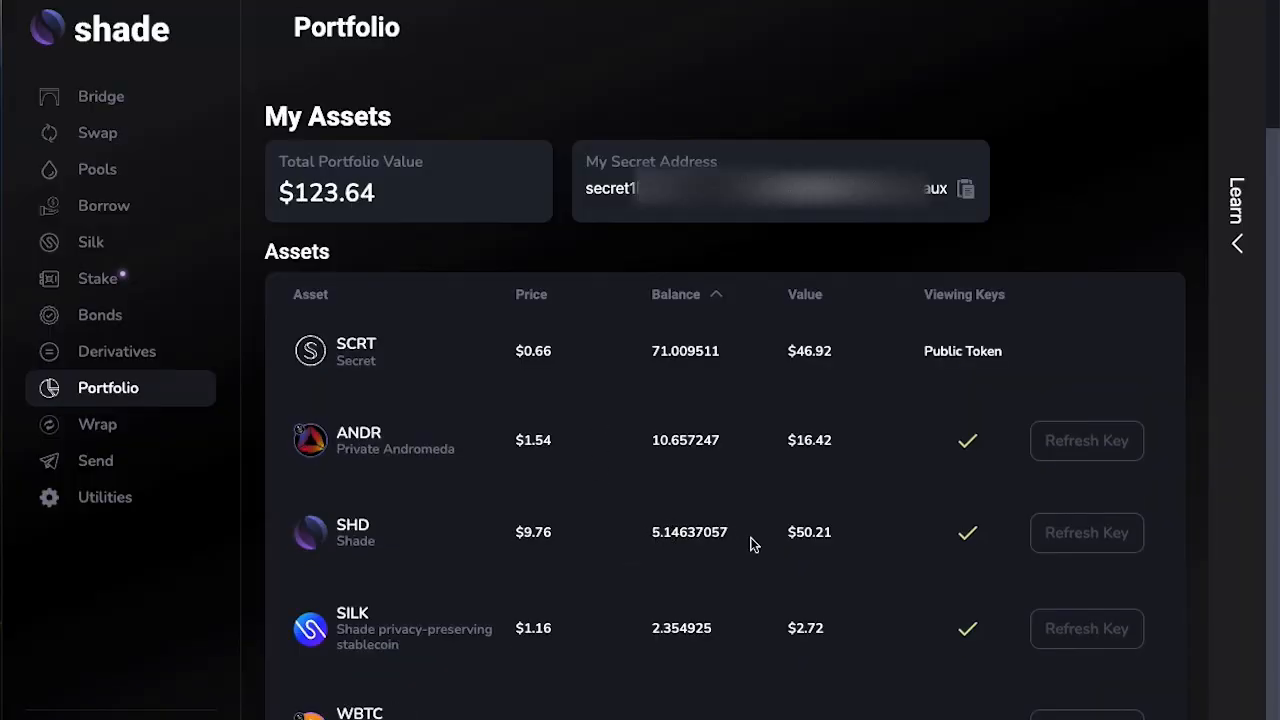
{"action": "mouse_move", "coordinate": [736, 546]}
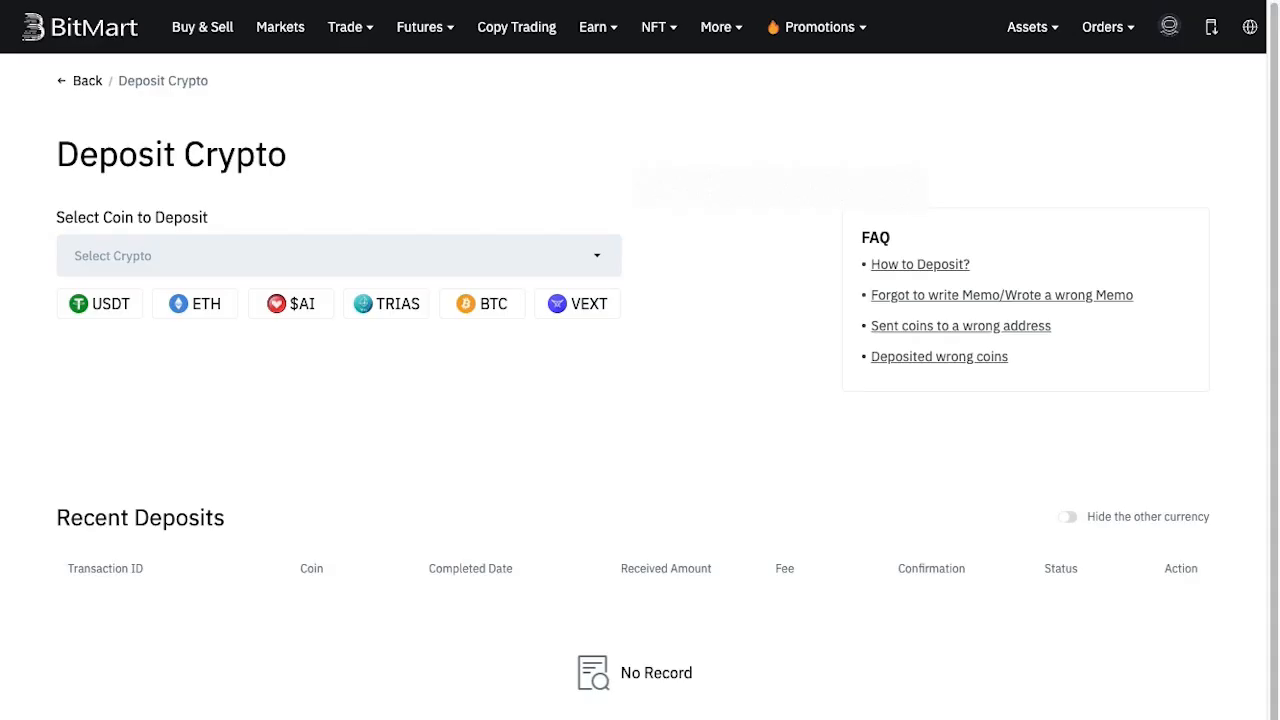
{"action": "mouse_move", "coordinate": [1030, 28]}
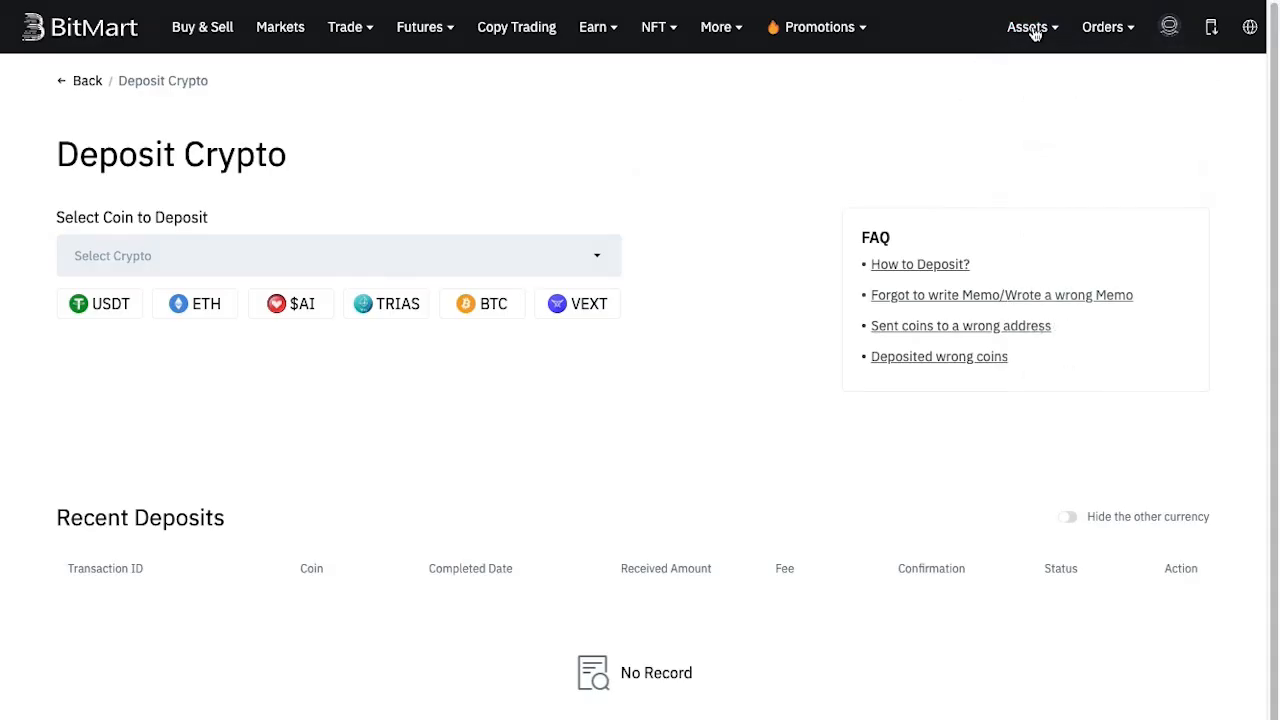
- Choose SHD as the deposit coin to show its SCRT-network address and memo
{"action": "left_click", "coordinate": [1028, 28]}
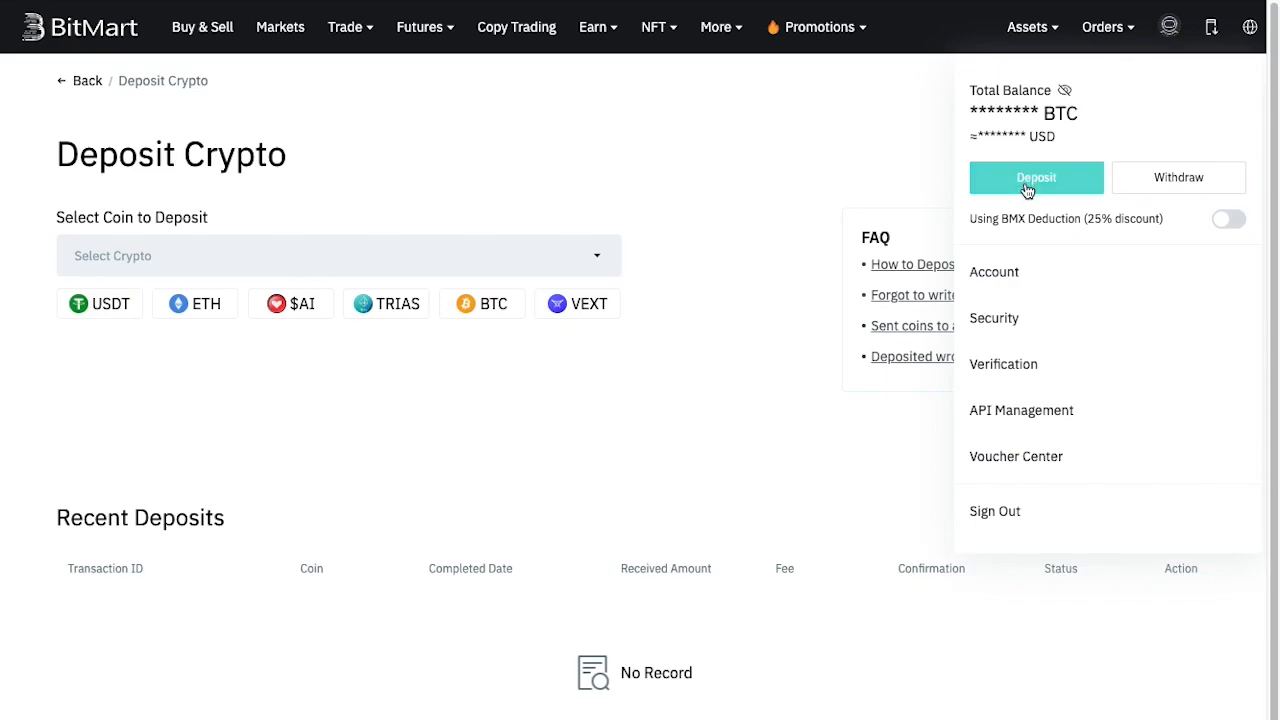
{"action": "left_click", "coordinate": [540, 192]}
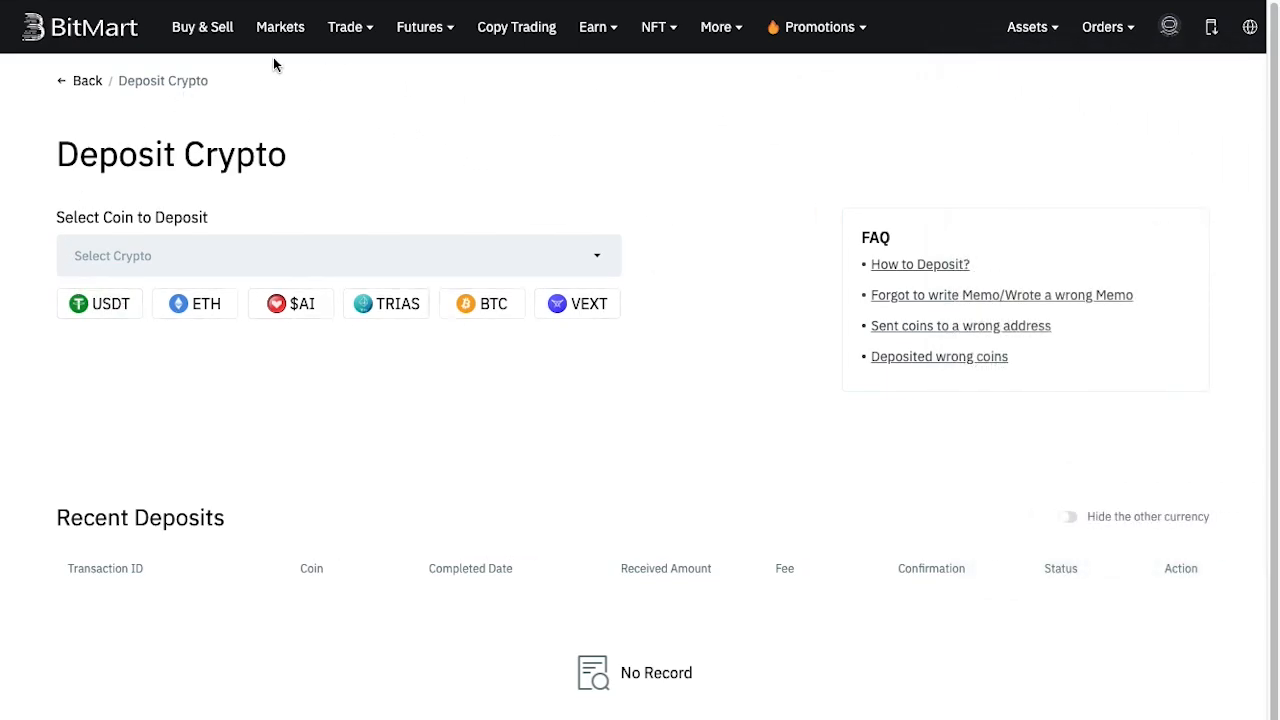
{"action": "left_click", "coordinate": [336, 256]}
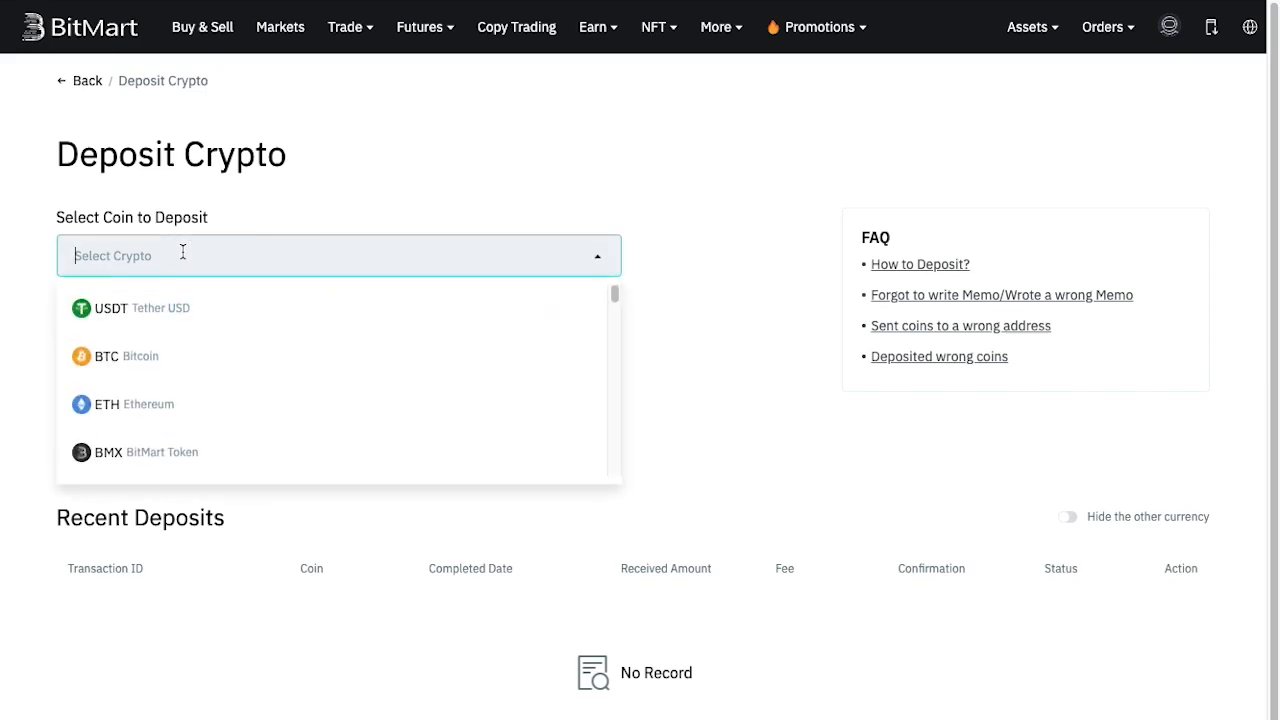
{"action": "type", "text": "shd"}
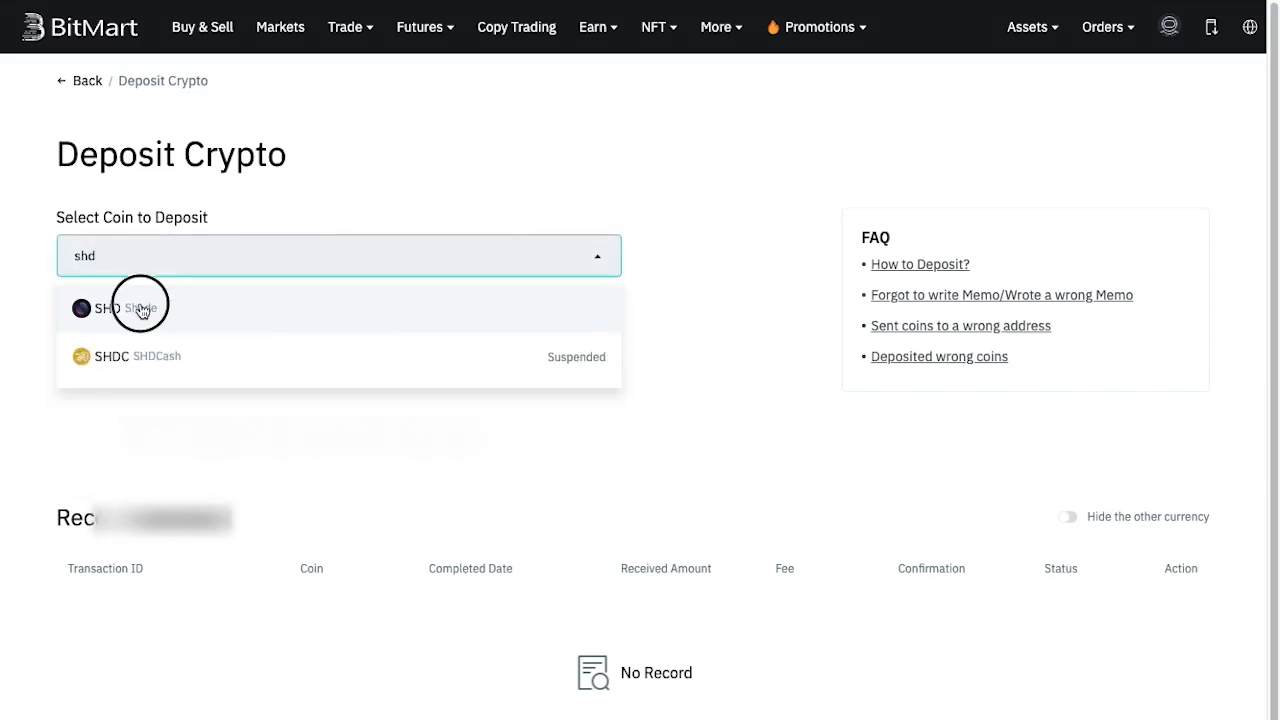
{"action": "left_click", "coordinate": [116, 308]}
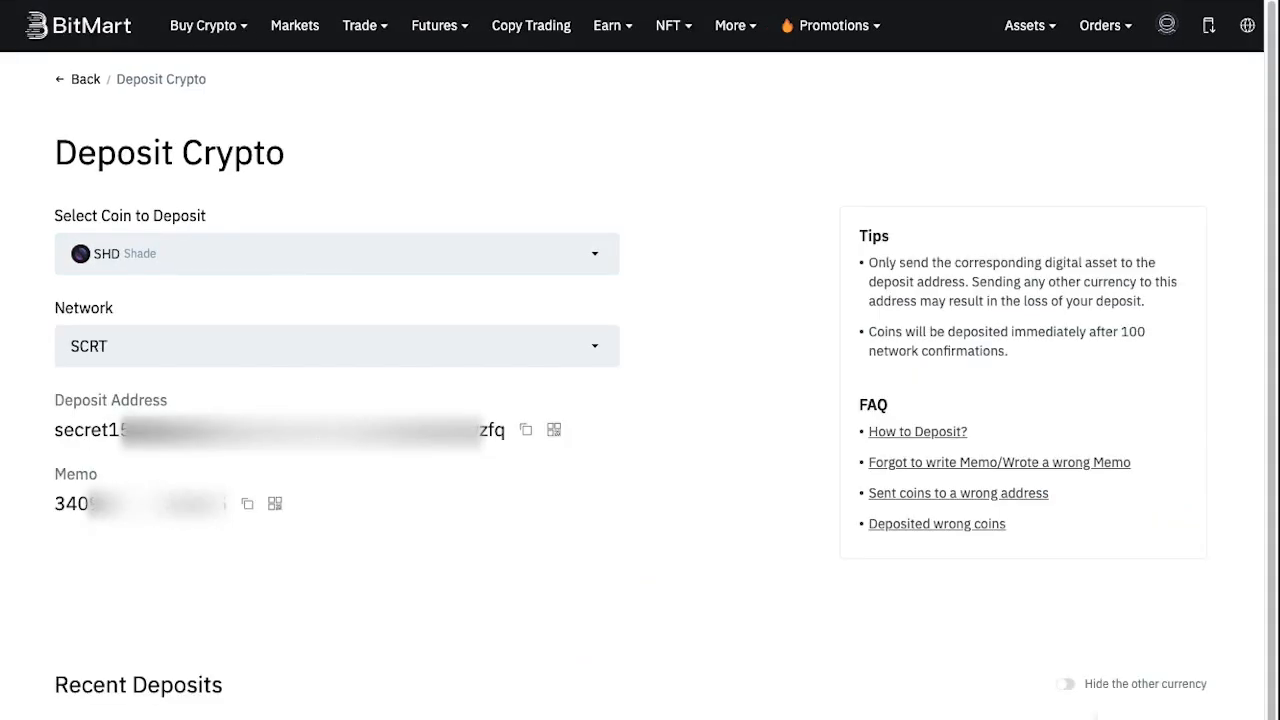
- Send 5 SHD from Keplr to the BitMart deposit address with its memo and approve it
{"action": "left_click", "coordinate": [1208, 24]}
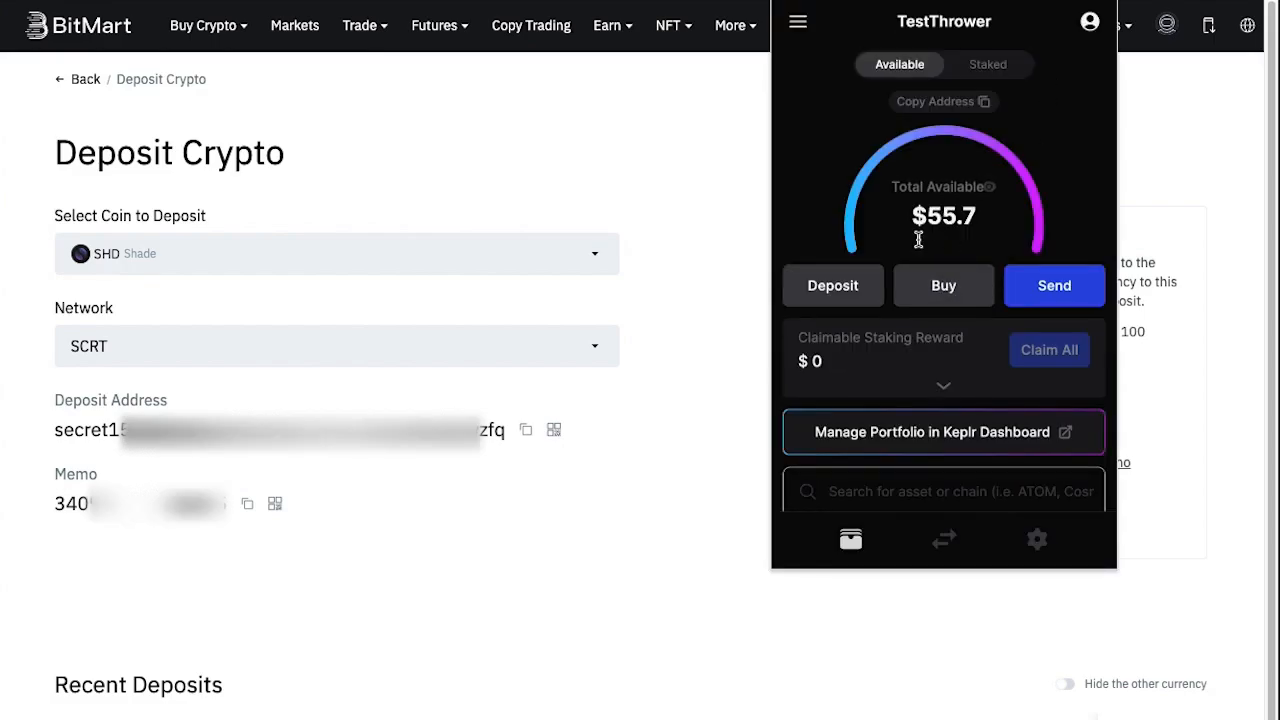
{"action": "left_click", "coordinate": [944, 492]}
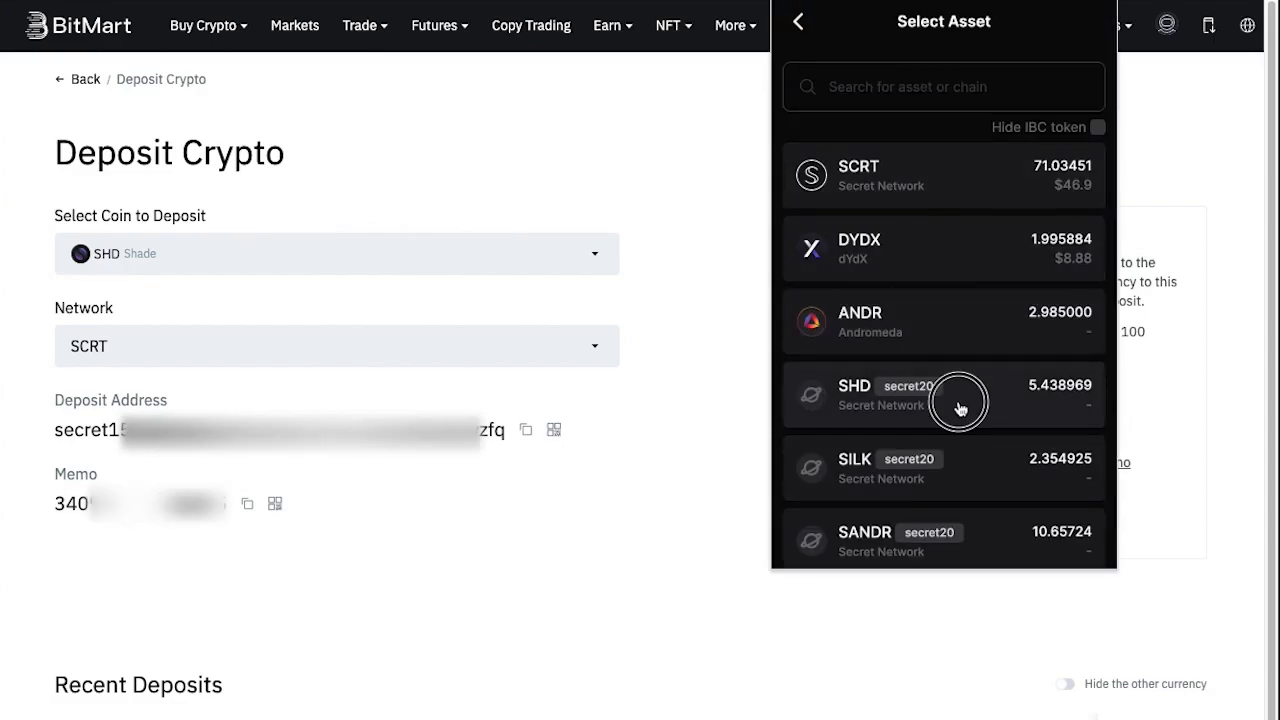
{"action": "left_click", "coordinate": [942, 396]}
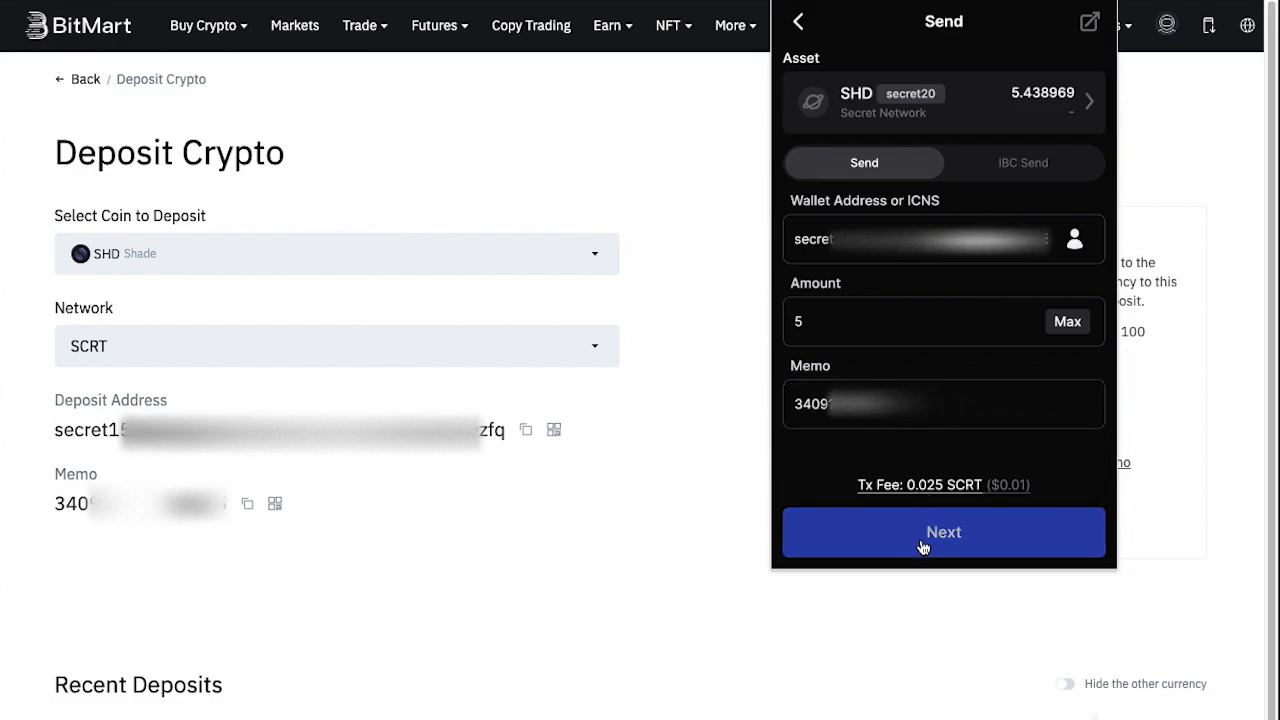
{"action": "left_click", "coordinate": [942, 532]}
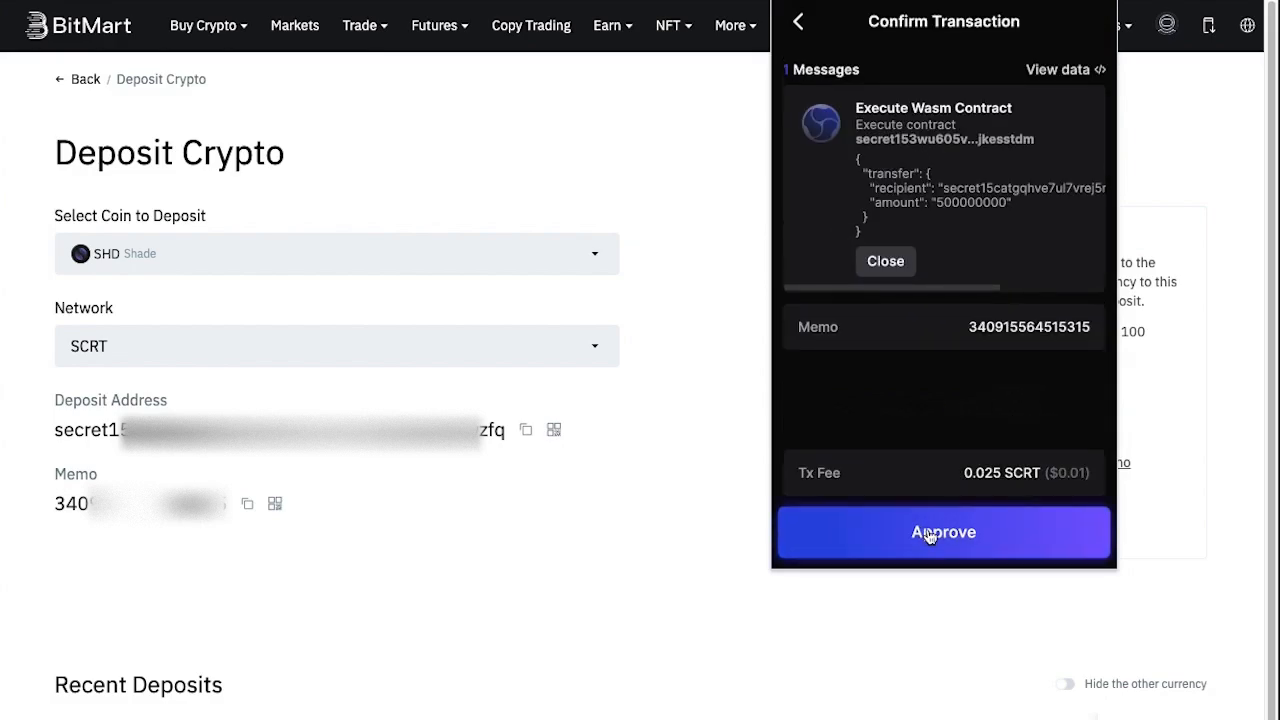
{"action": "left_click", "coordinate": [944, 532]}
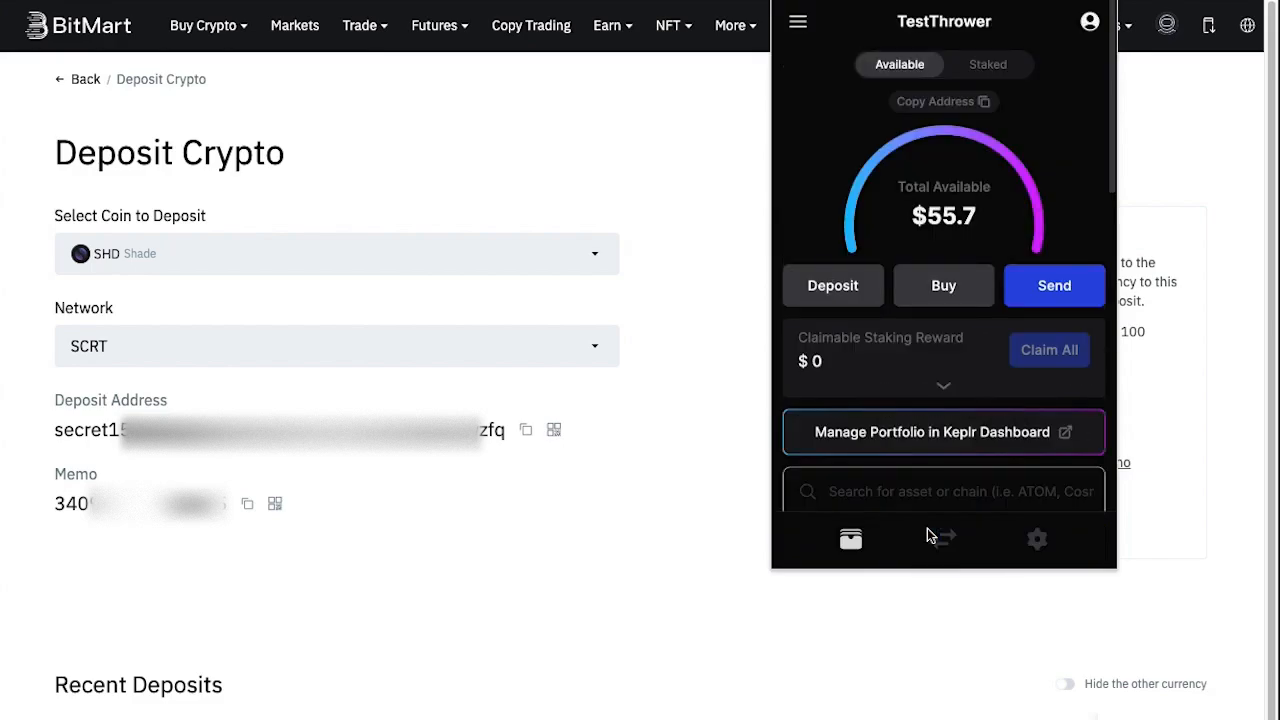
{"action": "scroll", "scroll_direction": "down", "scroll_amount": 3}
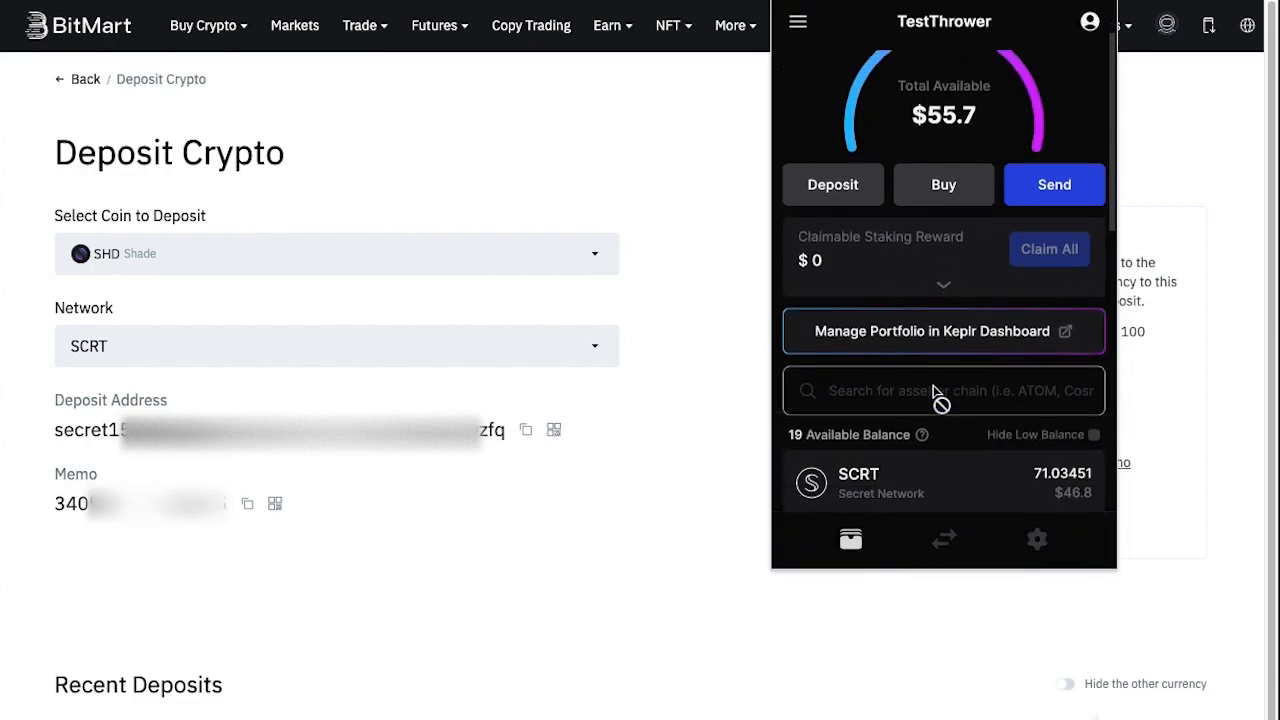
{"action": "scroll", "scroll_direction": "down", "scroll_amount": 3}
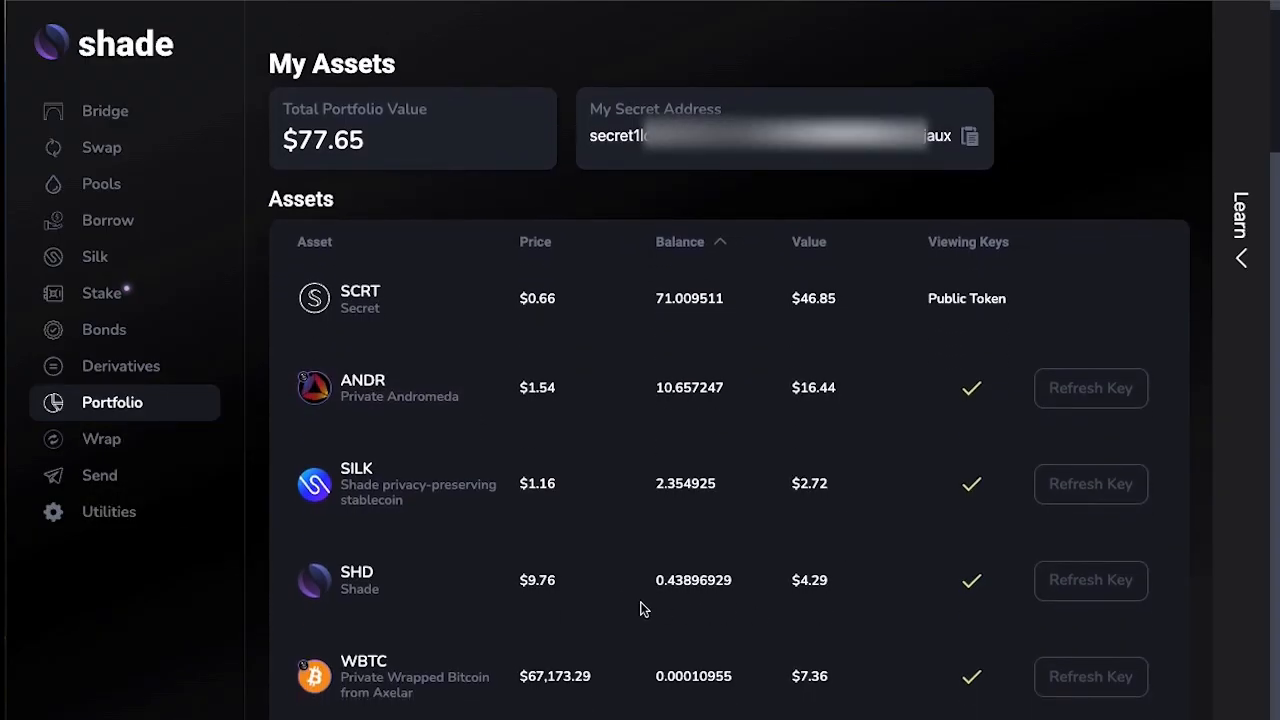
{"action": "mouse_move", "coordinate": [748, 588]}
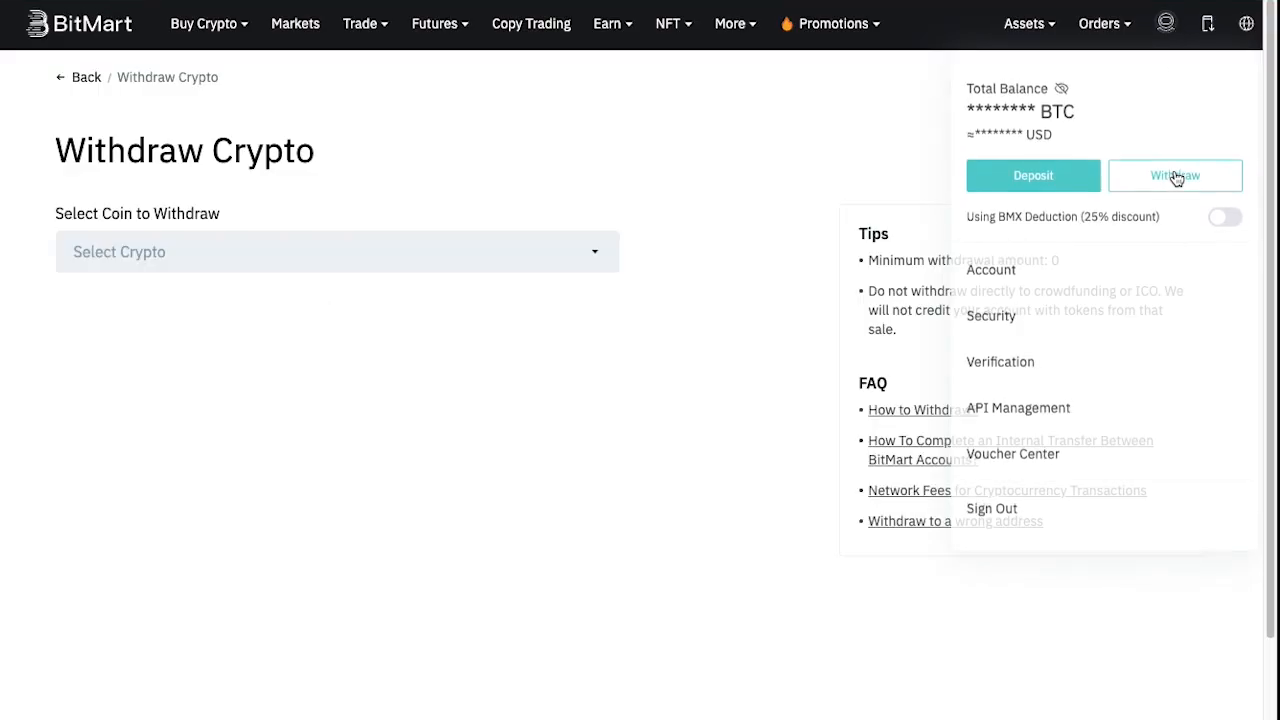
- Withdraw 5 SHD over the SCRT network to the saved Secret address
{"action": "left_click", "coordinate": [336, 252]}
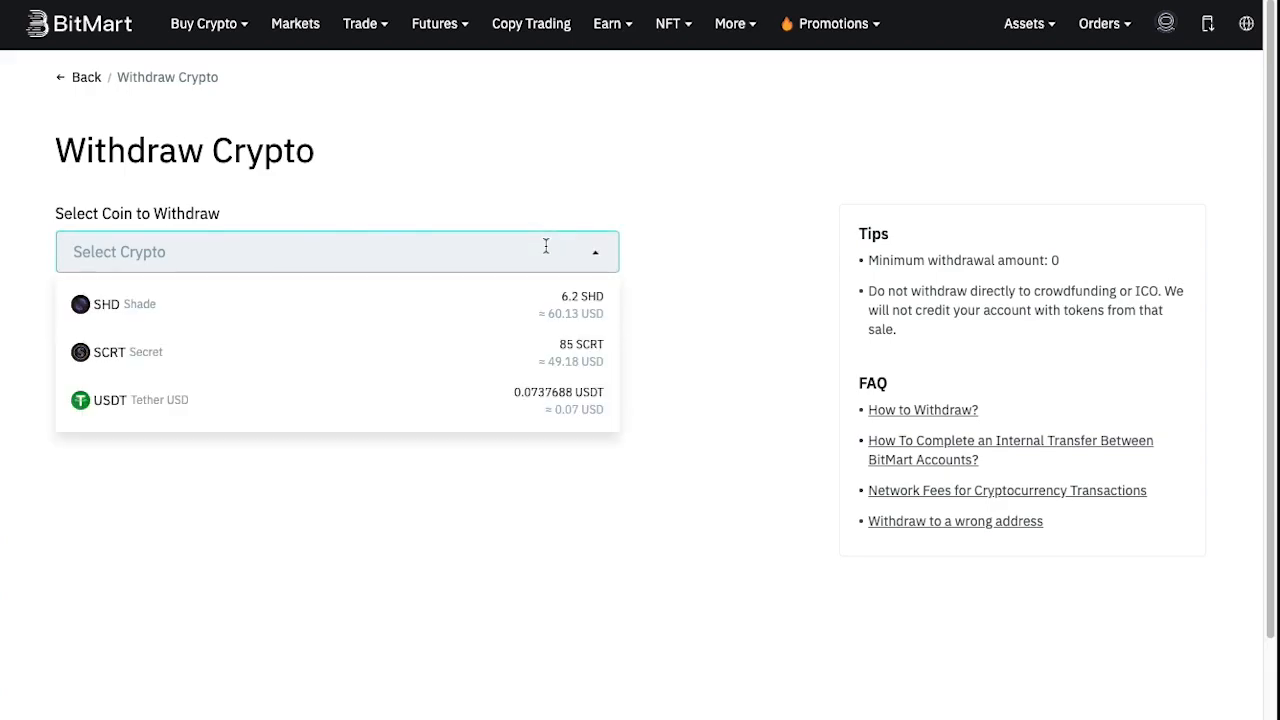
{"action": "mouse_move", "coordinate": [596, 322]}
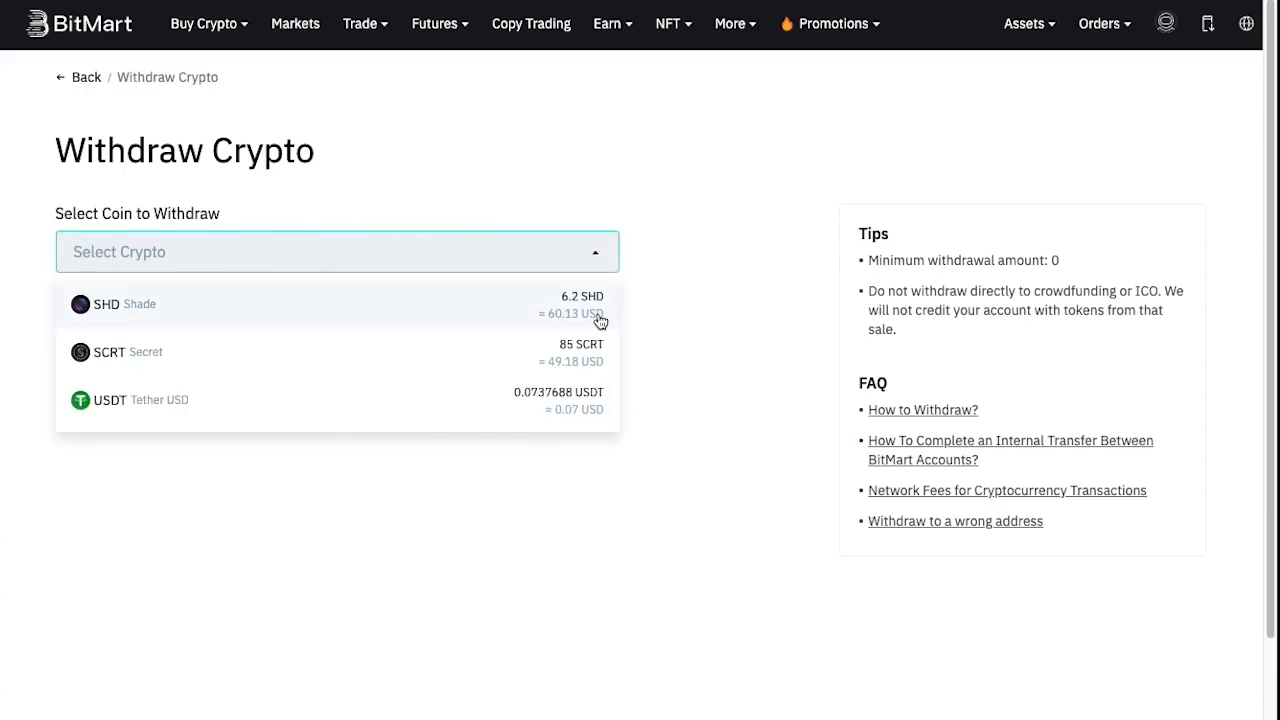
{"action": "mouse_move", "coordinate": [594, 368]}
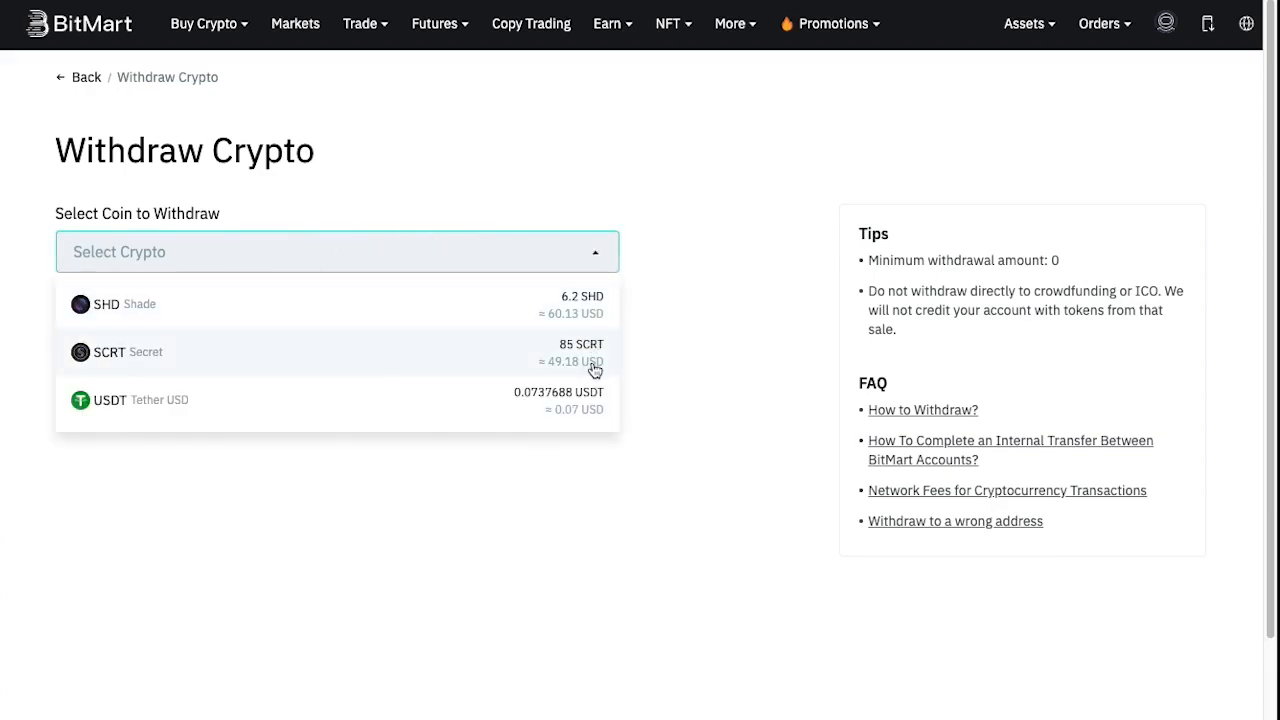
{"action": "mouse_move", "coordinate": [712, 352]}
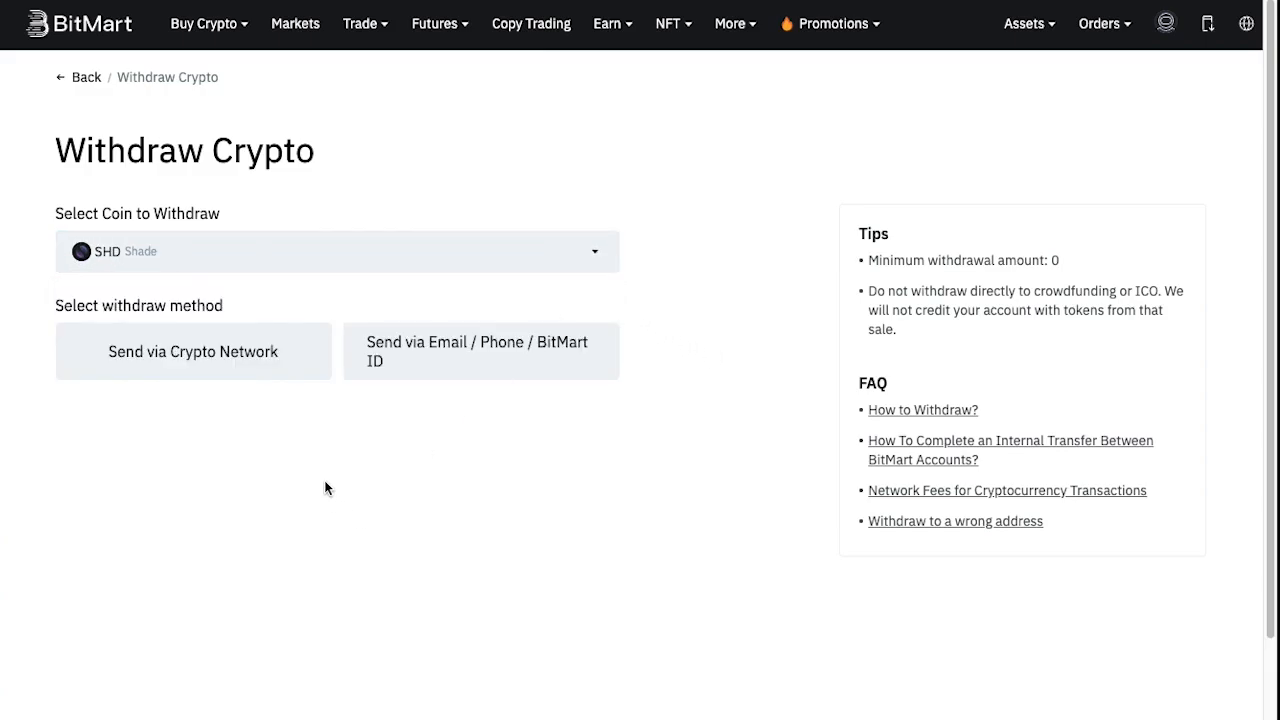
{"action": "left_click", "coordinate": [192, 352]}
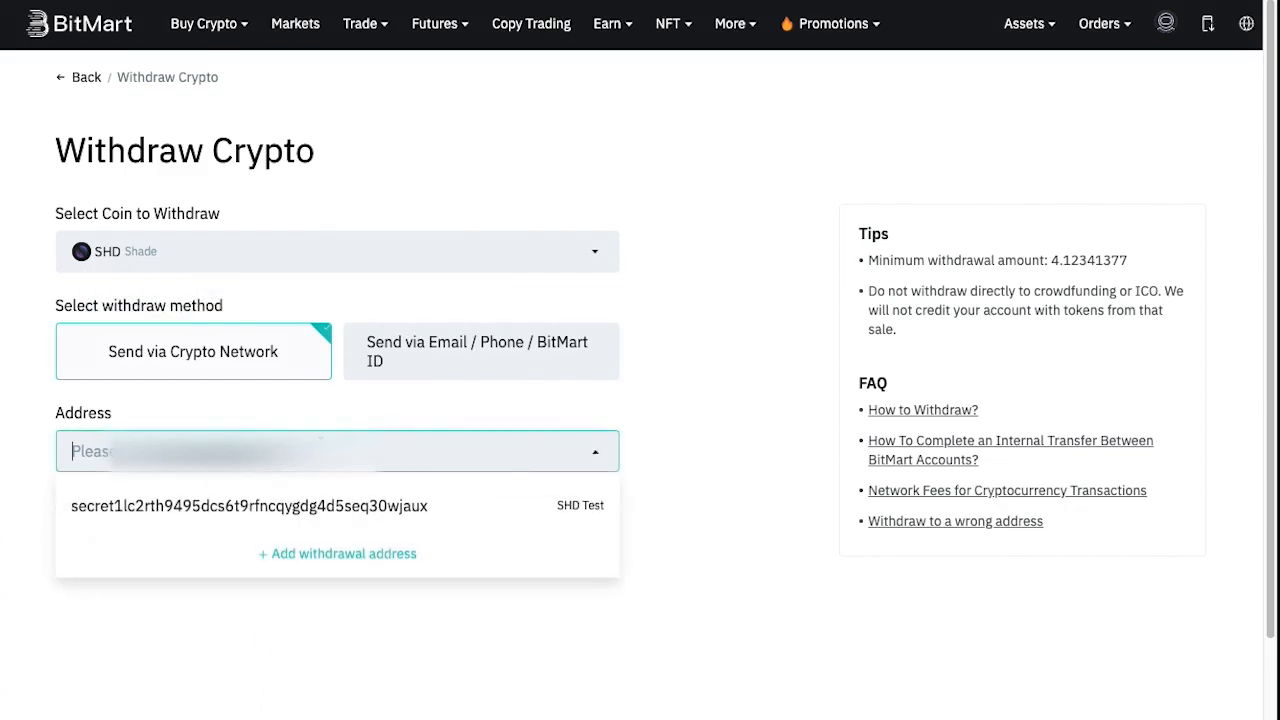
{"action": "left_click", "coordinate": [250, 504]}
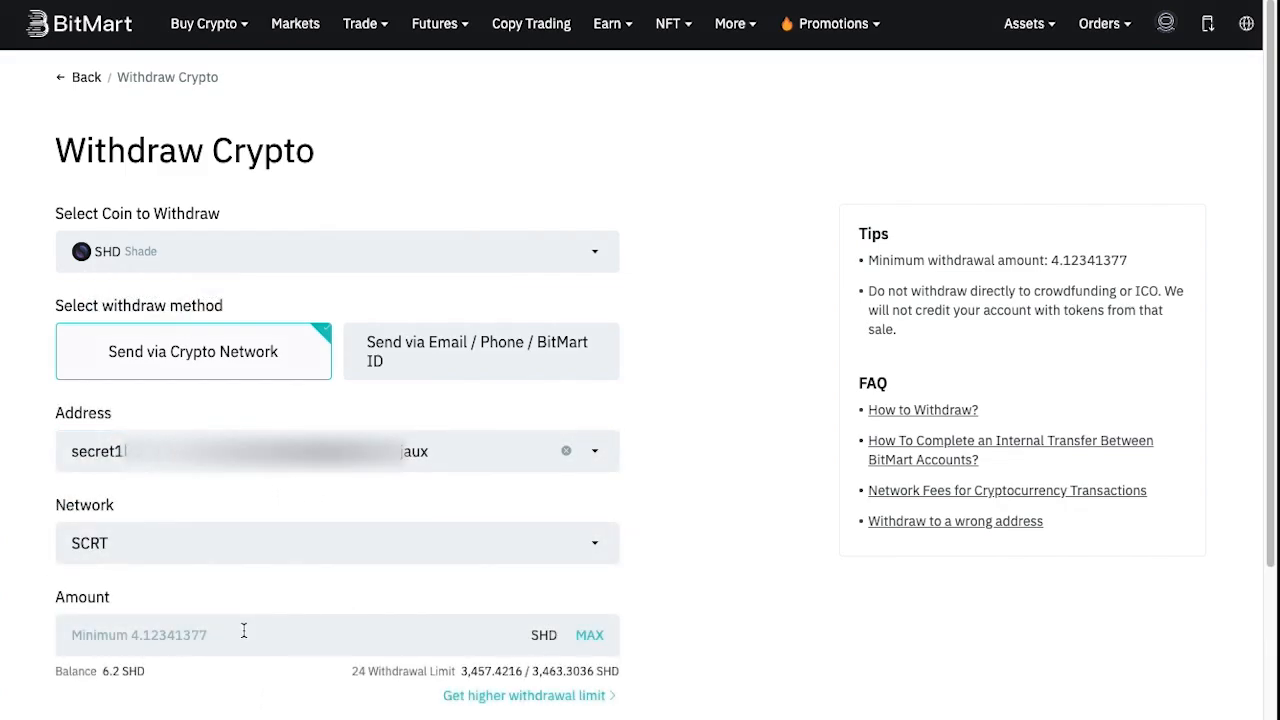
{"action": "type", "text": "5"}
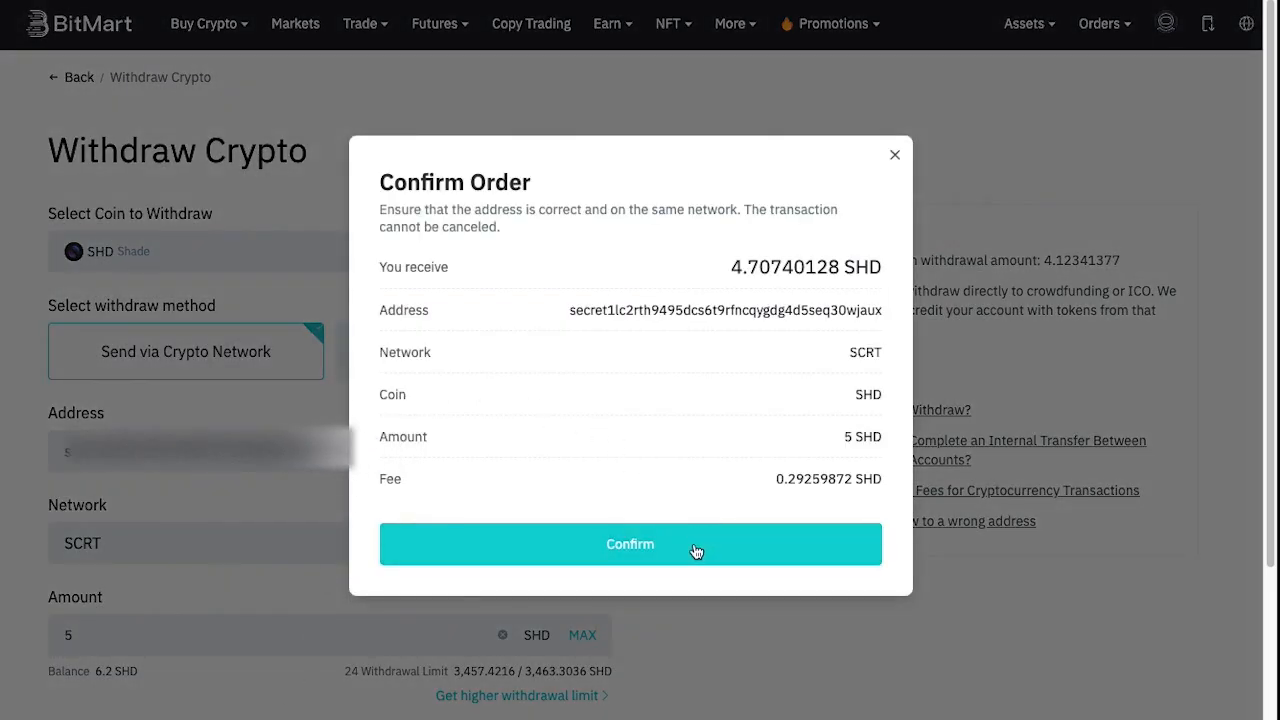
- Confirm the 5 SHD withdrawal, submit the email and SMS codes, and view its details
{"action": "left_click", "coordinate": [630, 544]}
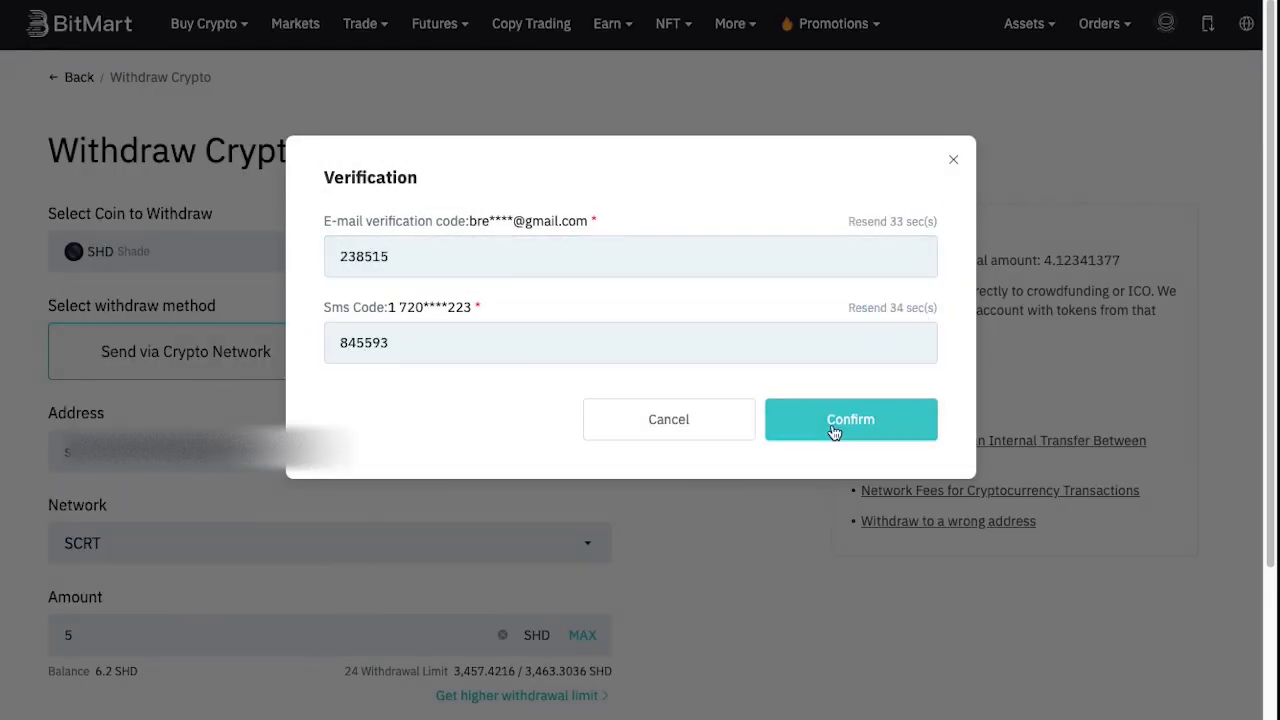
{"action": "left_click", "coordinate": [850, 420]}
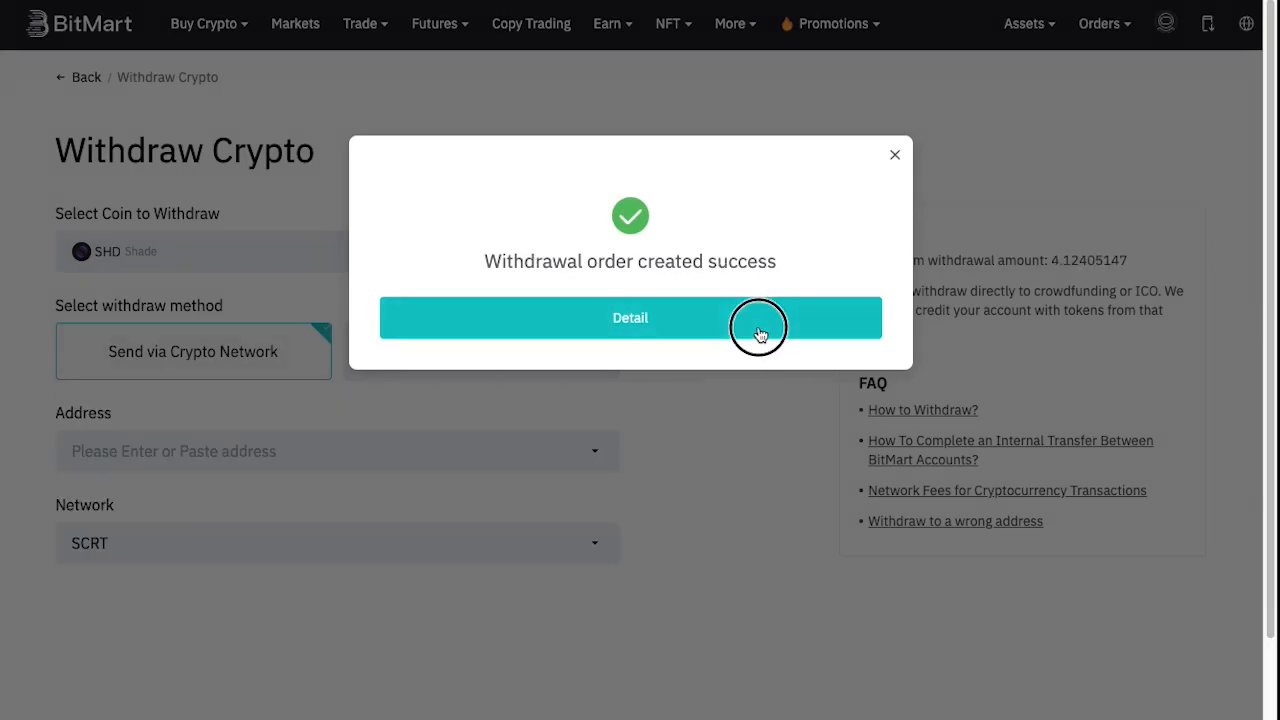
{"action": "left_click", "coordinate": [630, 316]}
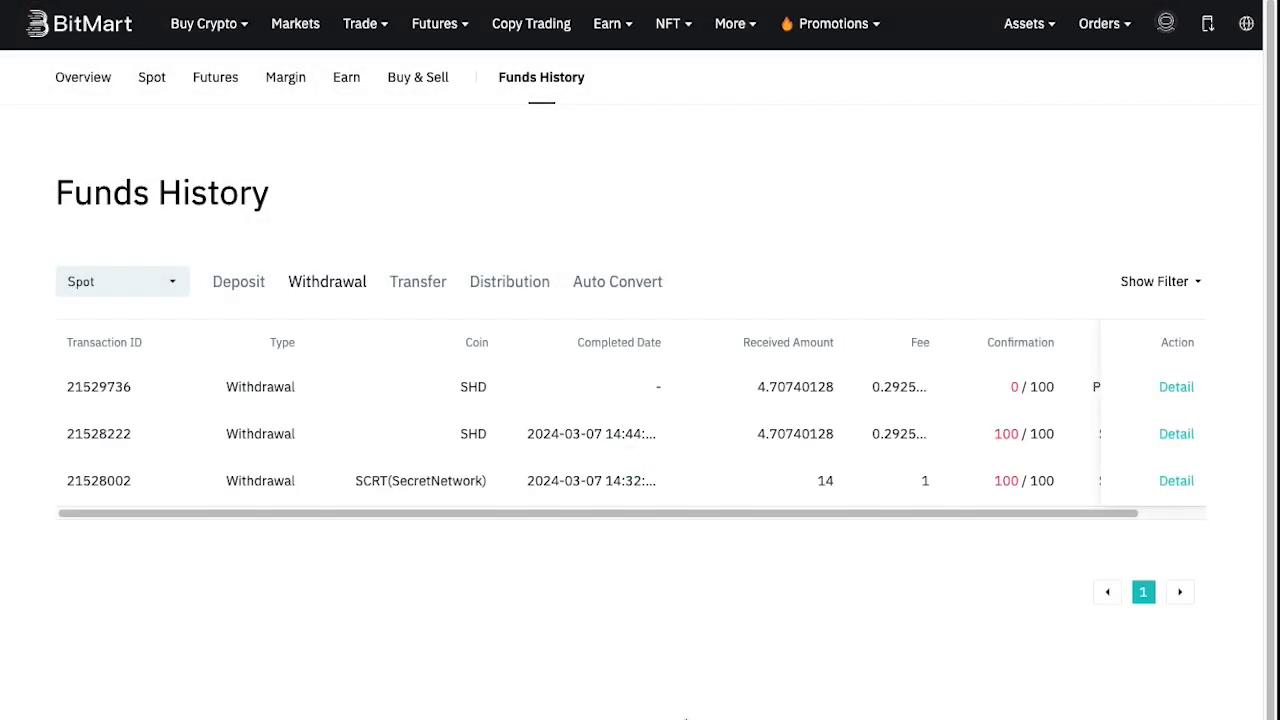
{"action": "mouse_move", "coordinate": [840, 384]}
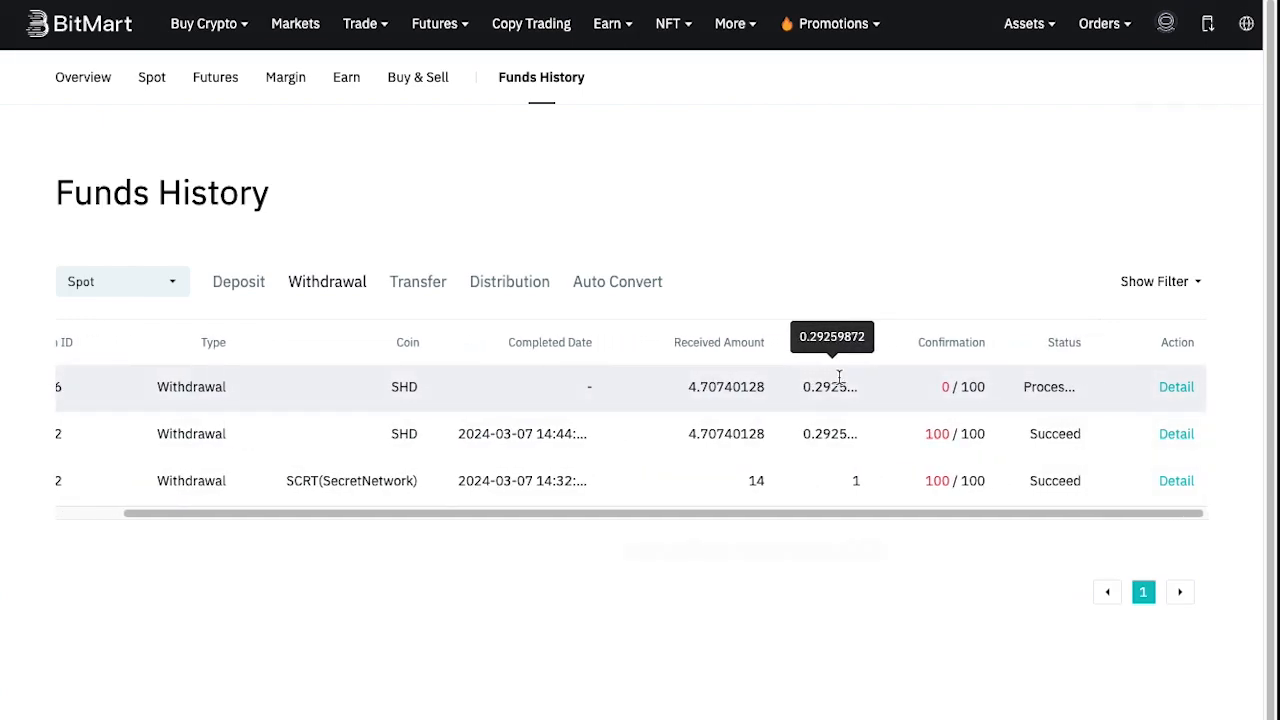
{"action": "mouse_move", "coordinate": [1092, 412]}
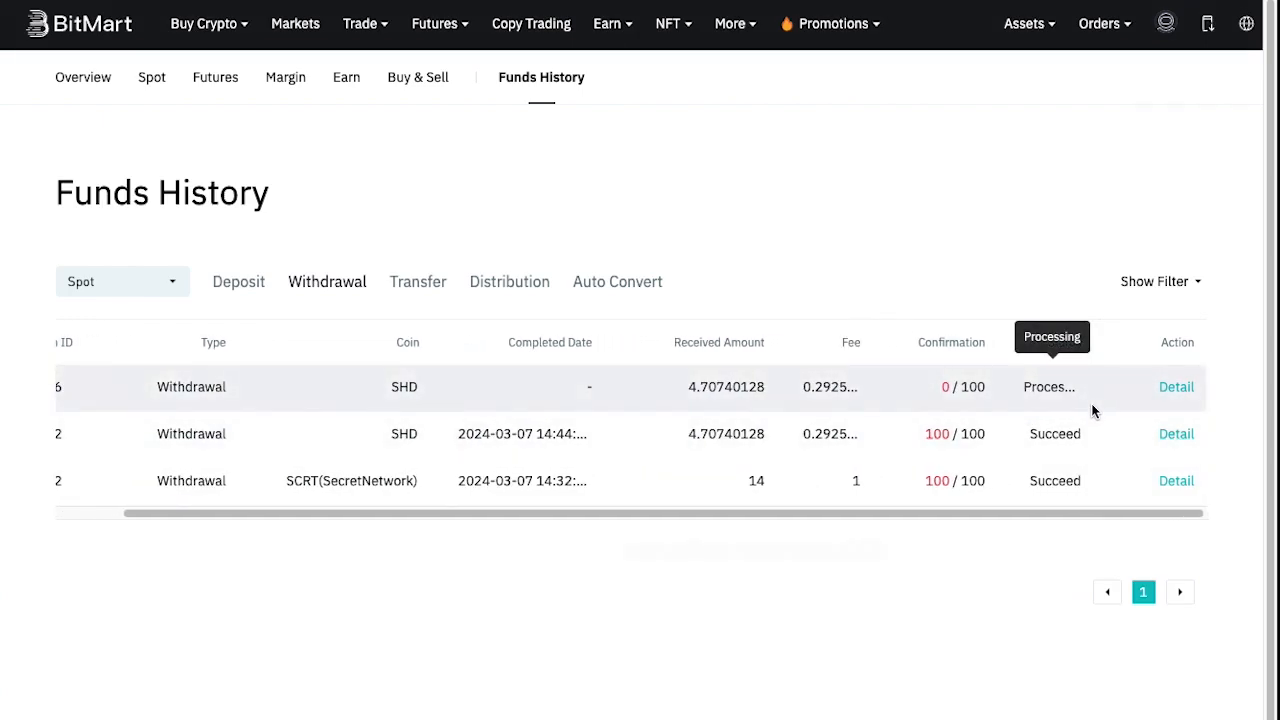
{"action": "left_click", "coordinate": [1176, 388]}
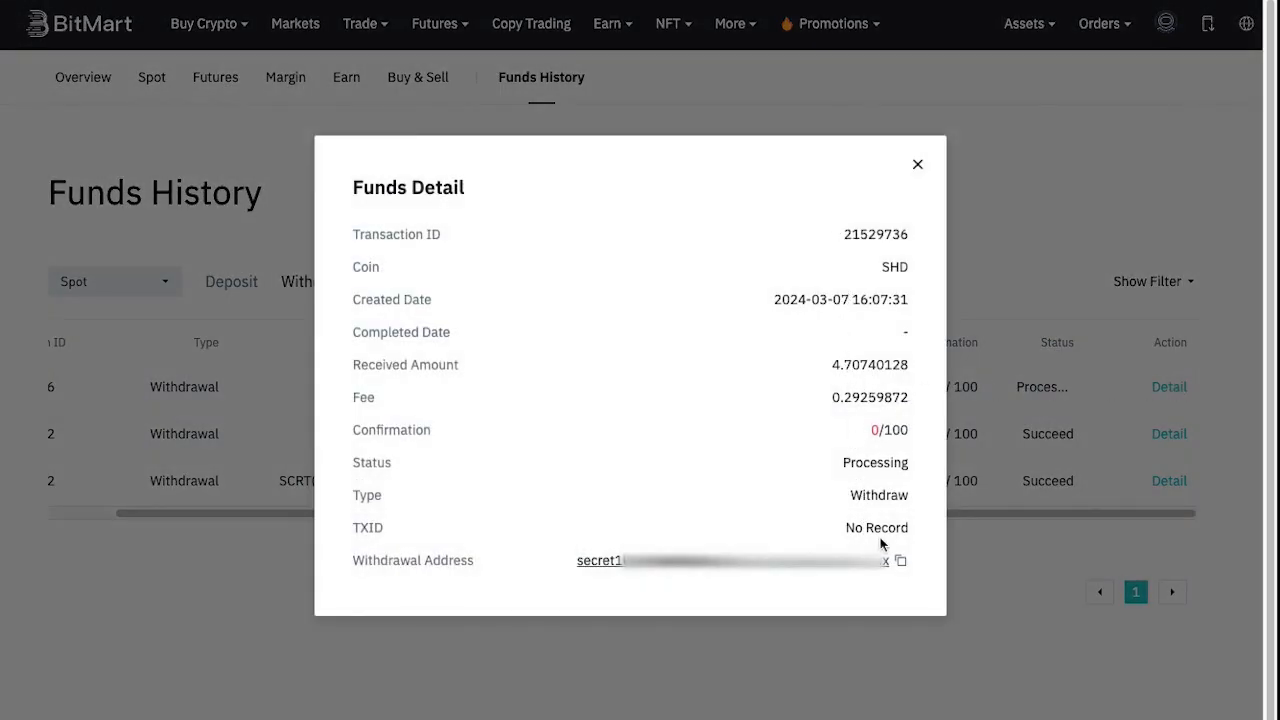
{"action": "mouse_move", "coordinate": [908, 148]}
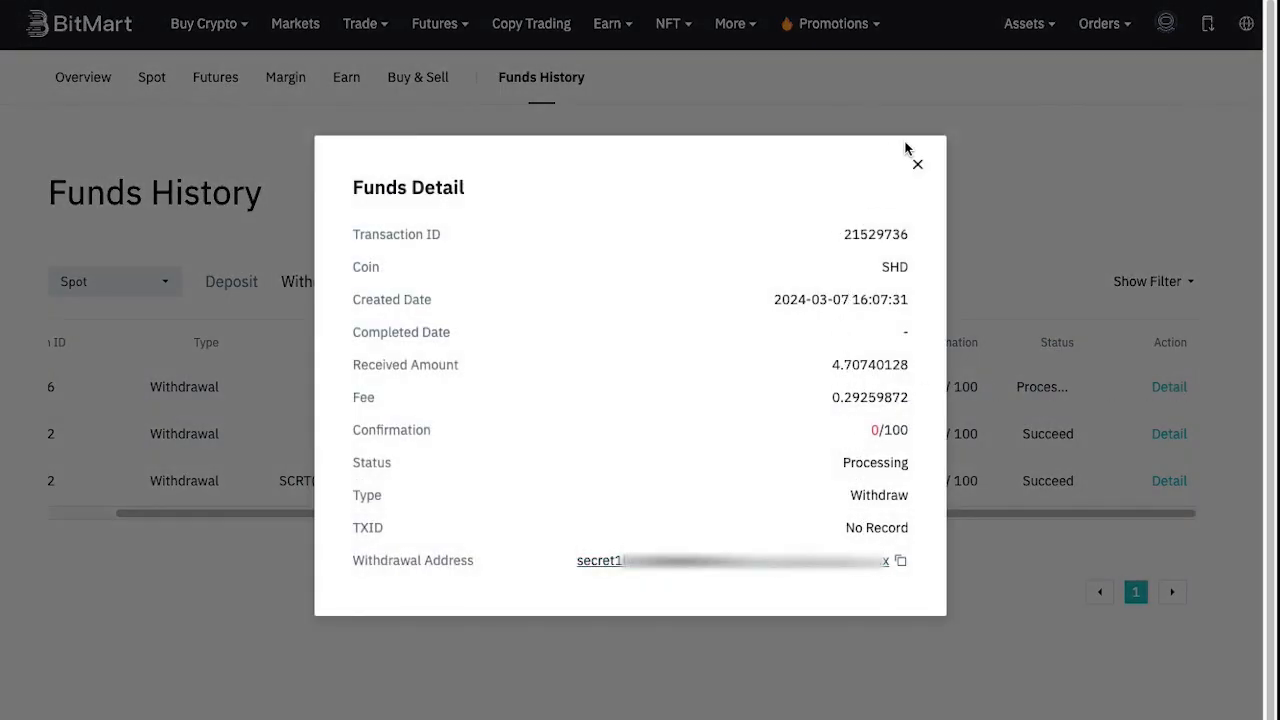
{"action": "left_click", "coordinate": [916, 164]}
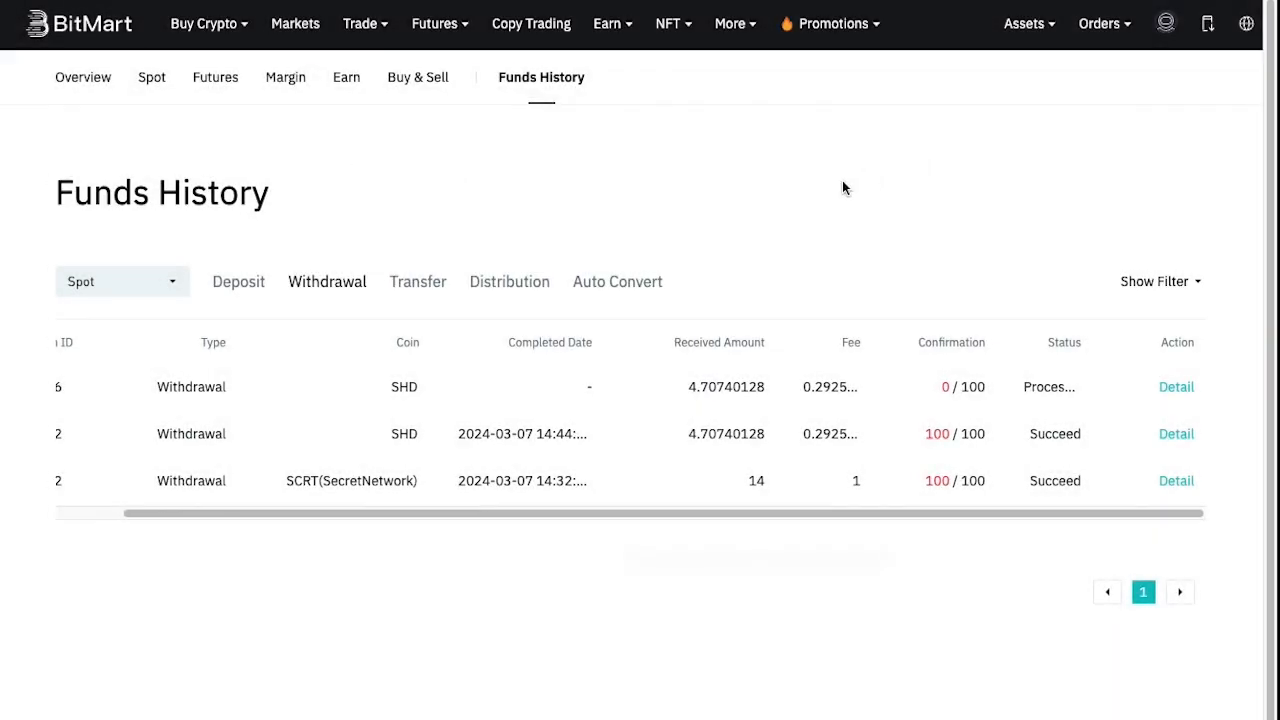
{"action": "left_click", "coordinate": [78, 24]}
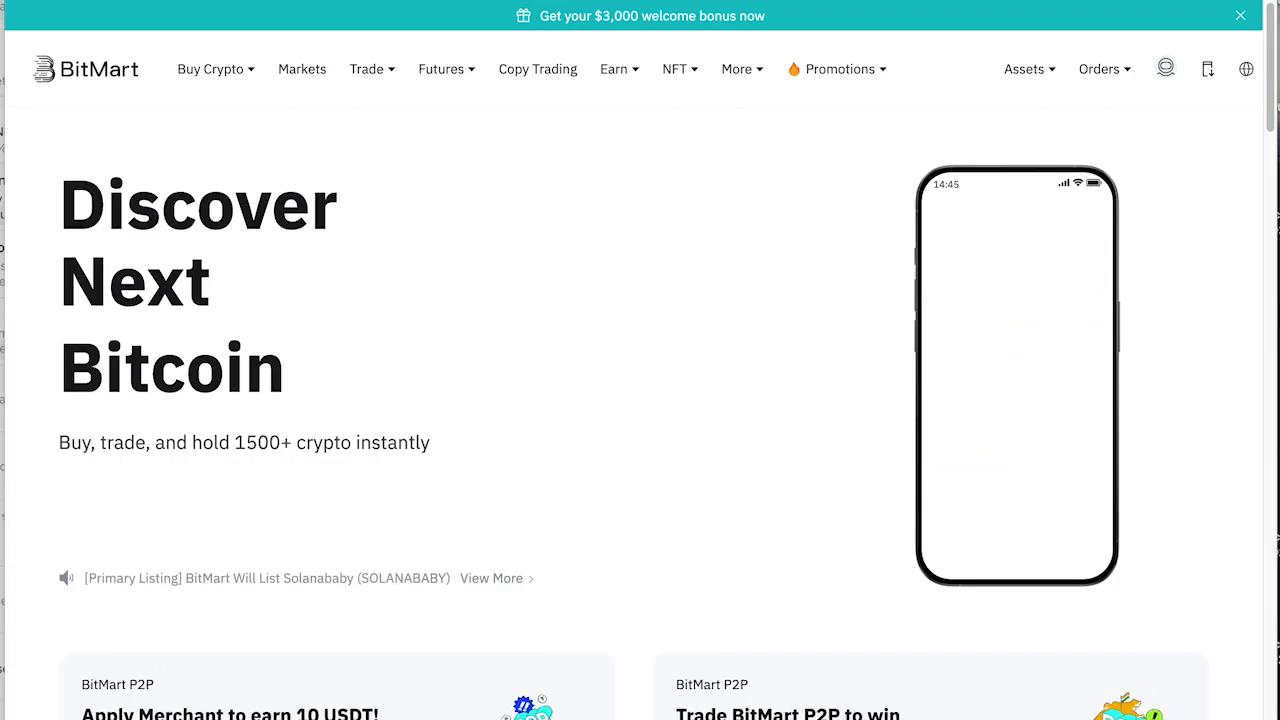
- Go to the Buy & Sell assets page from the Assets menu
{"action": "left_click", "coordinate": [1028, 68]}
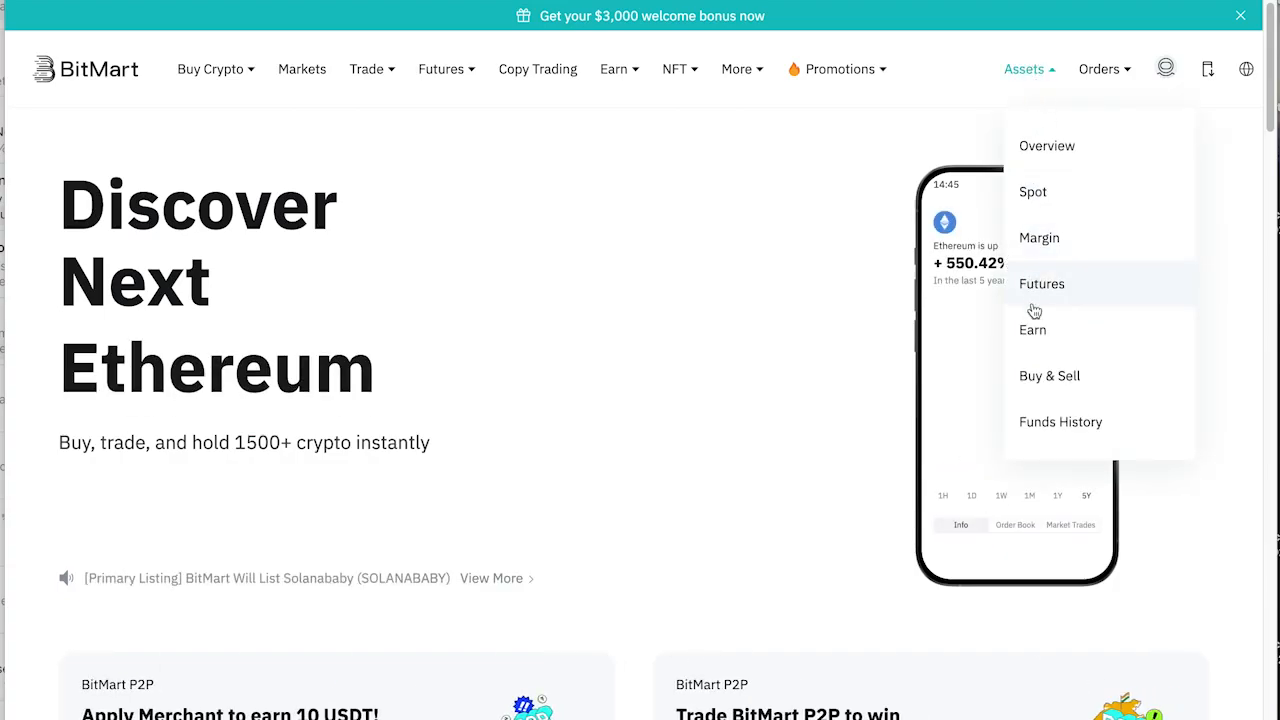
{"action": "left_click", "coordinate": [1048, 376]}
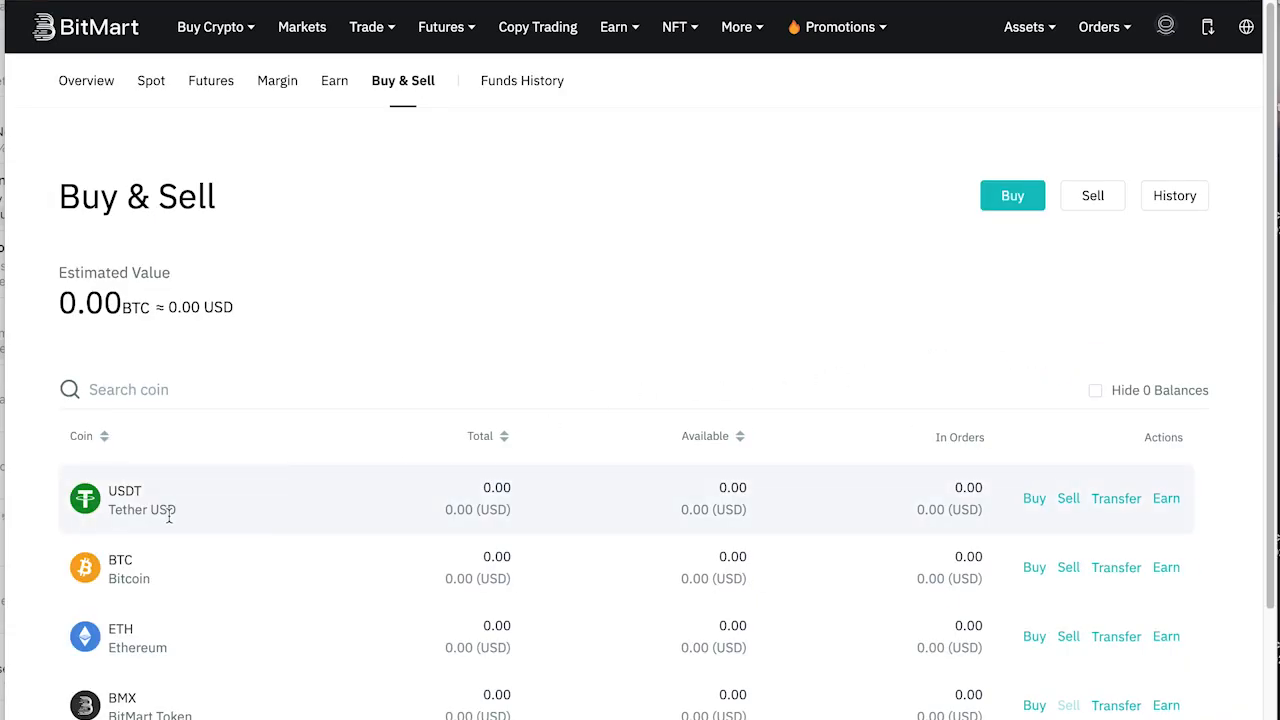
{"action": "mouse_move", "coordinate": [1036, 498]}
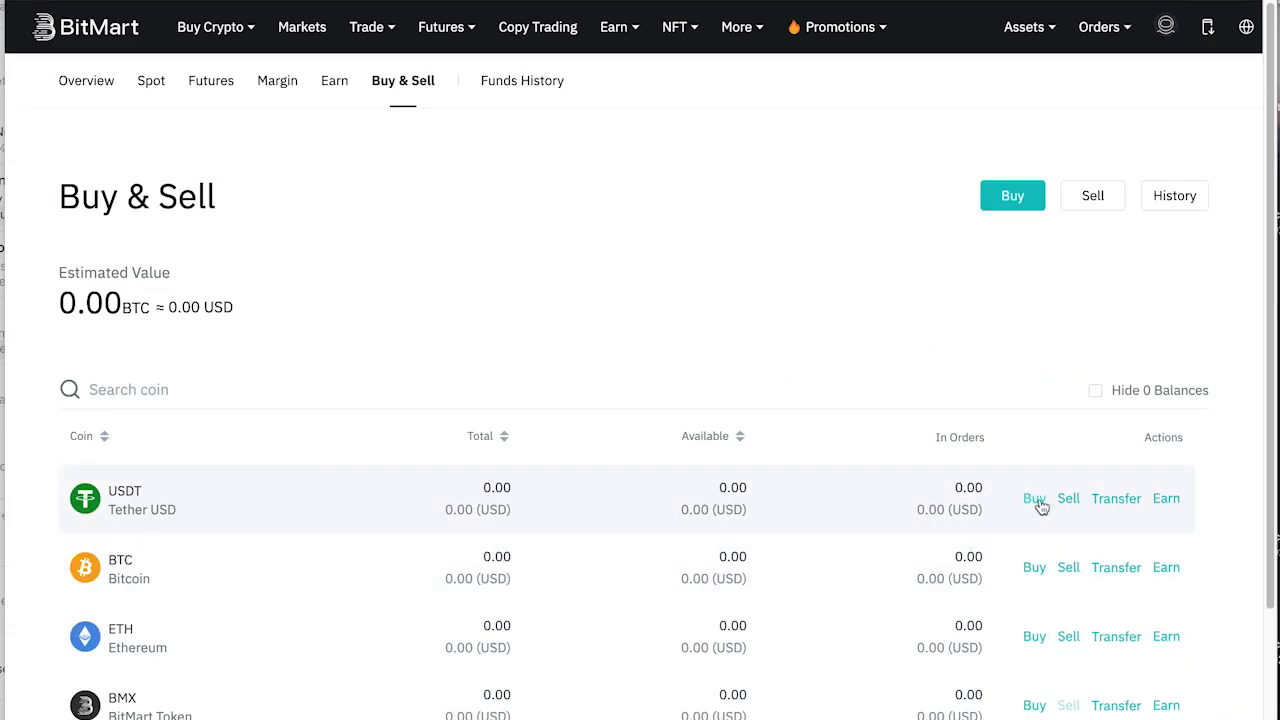
- Start a 100 USD USDT purchase with Legend Trading paying by bank transfer
{"action": "left_click", "coordinate": [1034, 498]}
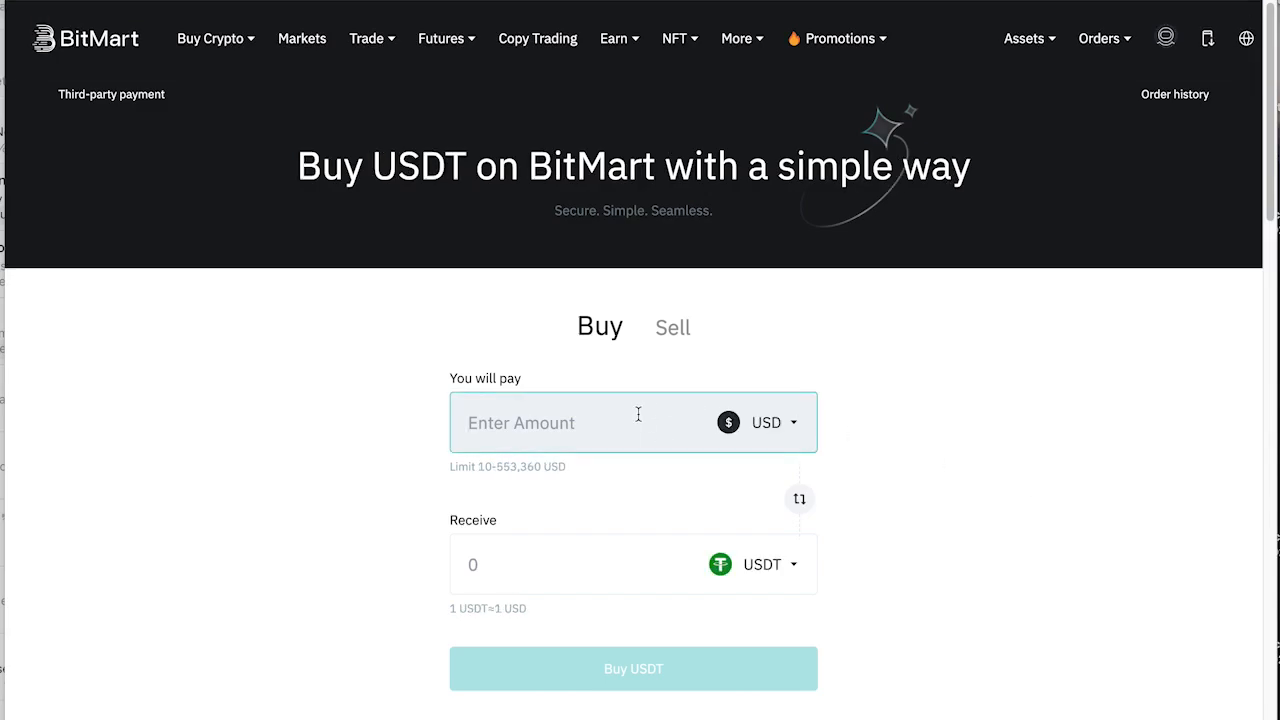
{"action": "type", "text": "100"}
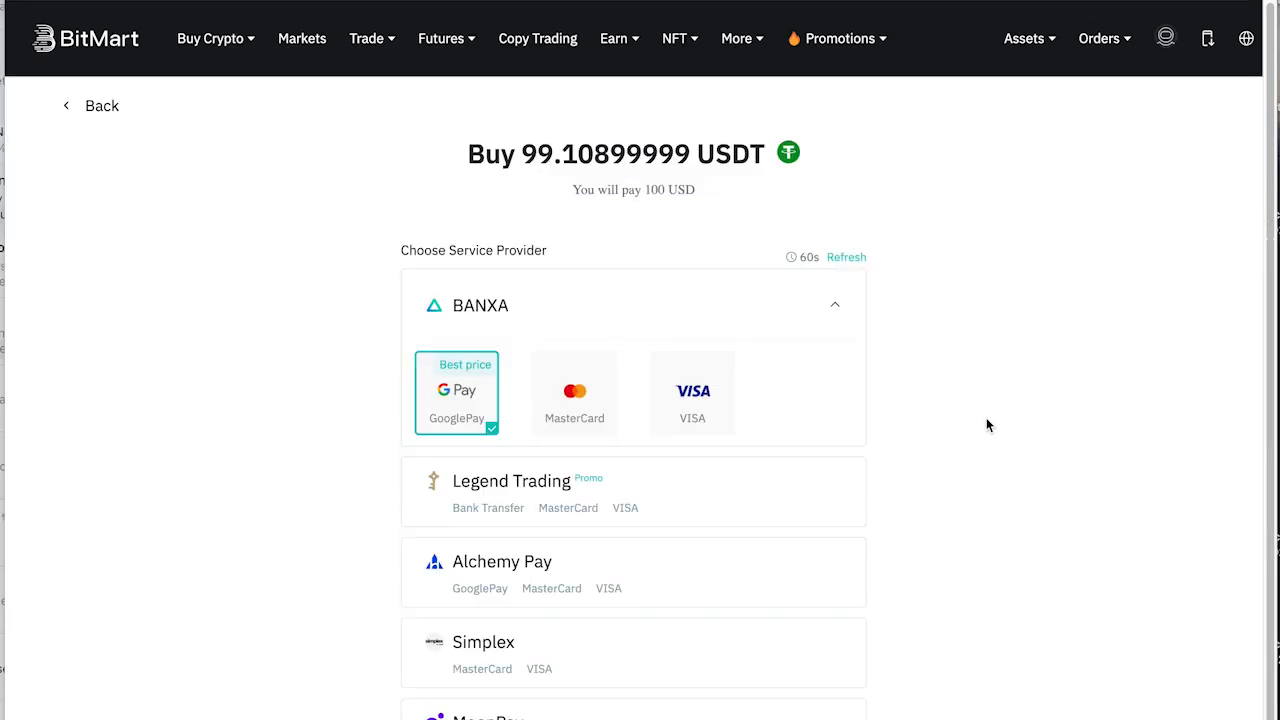
{"action": "mouse_move", "coordinate": [760, 488]}
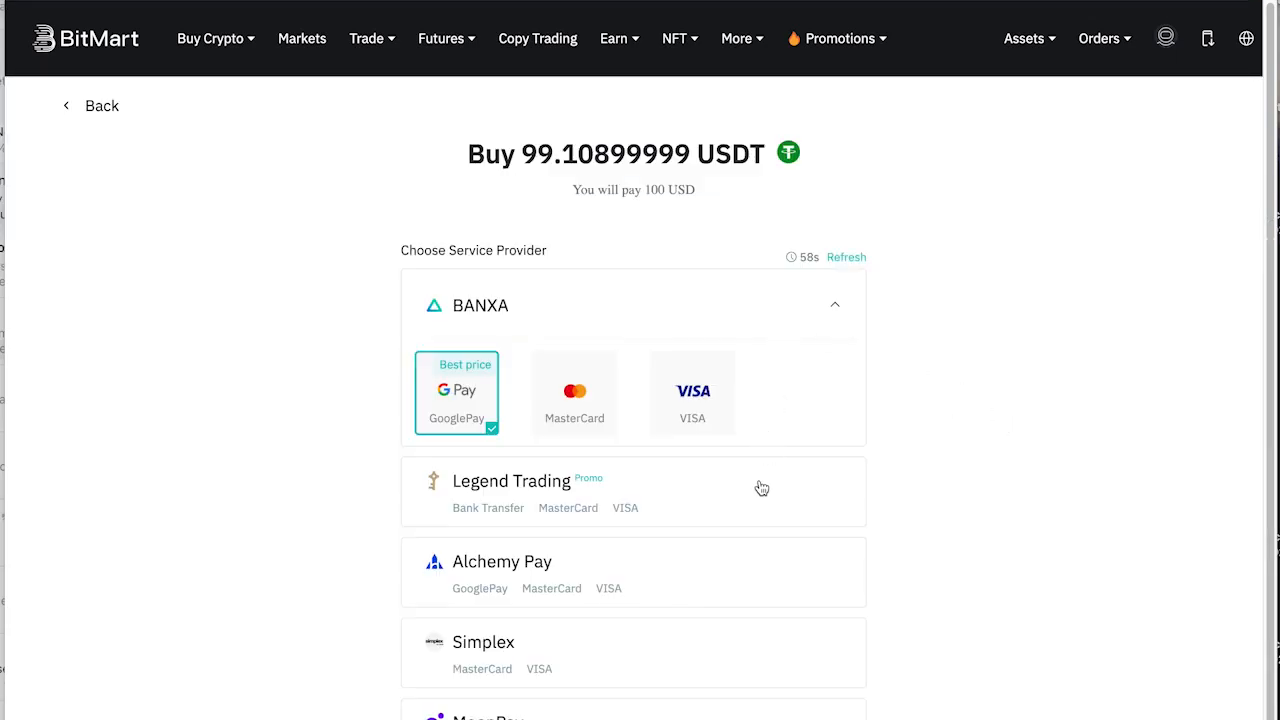
{"action": "left_click", "coordinate": [632, 490]}
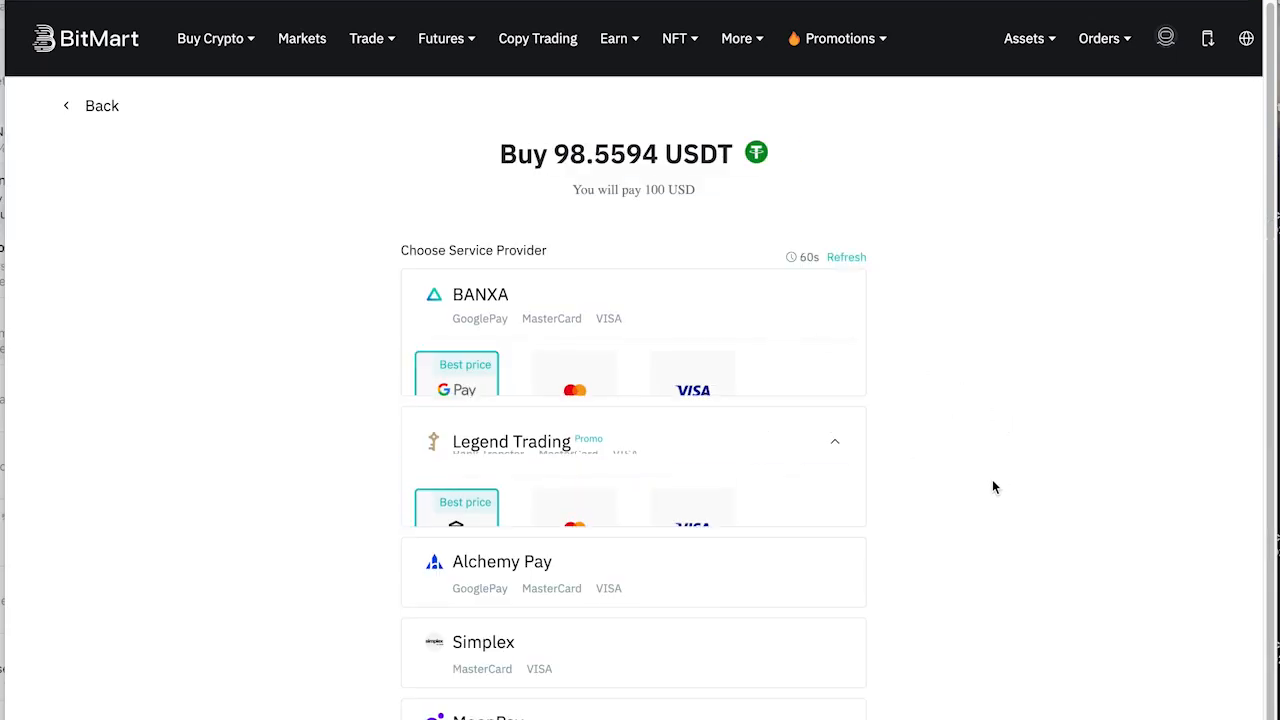
{"action": "left_click", "coordinate": [632, 292]}
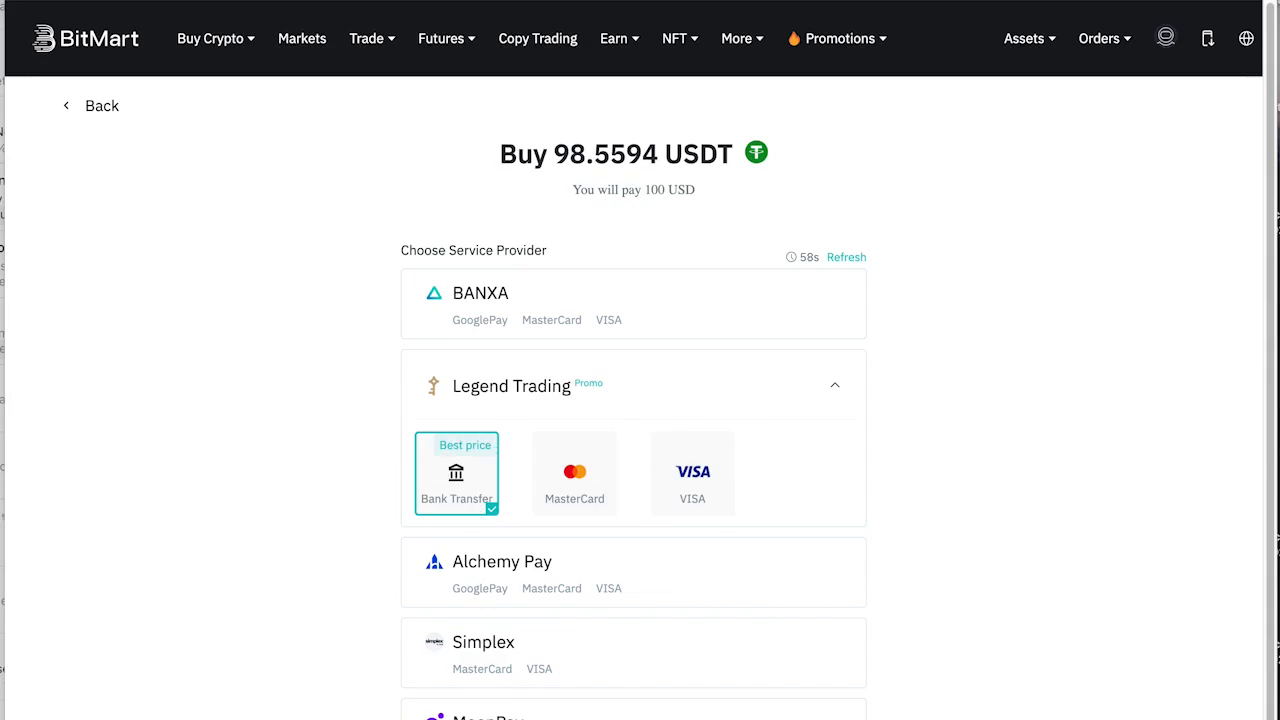
- Accept the user agreement and continue to Legend Trading's Make a Trade page
{"action": "left_click", "coordinate": [456, 472]}
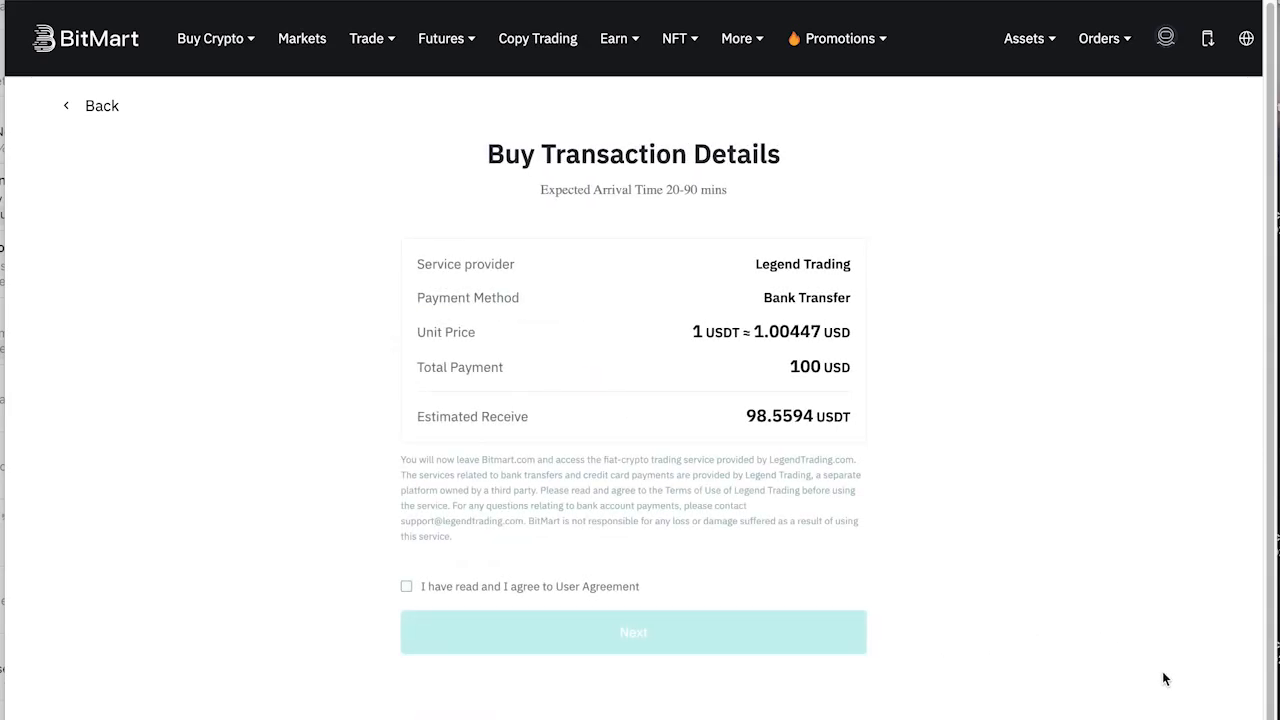
{"action": "left_click", "coordinate": [406, 586]}
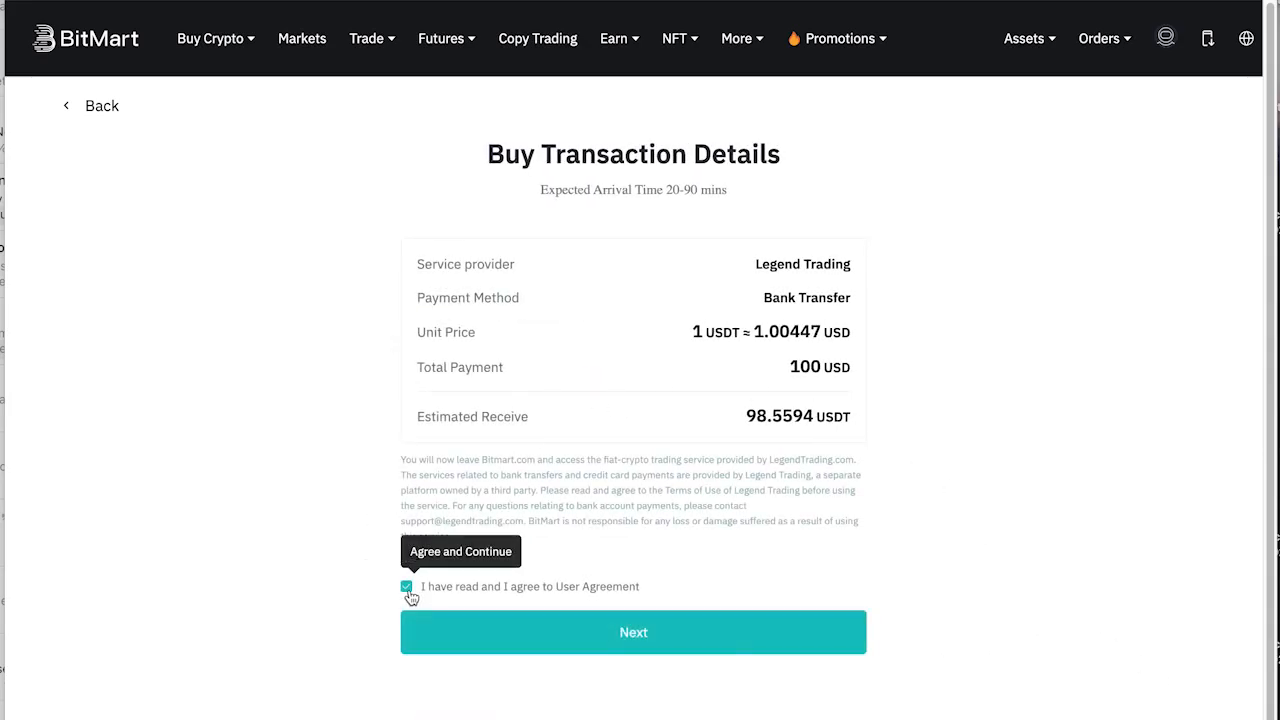
{"action": "mouse_move", "coordinate": [804, 624]}
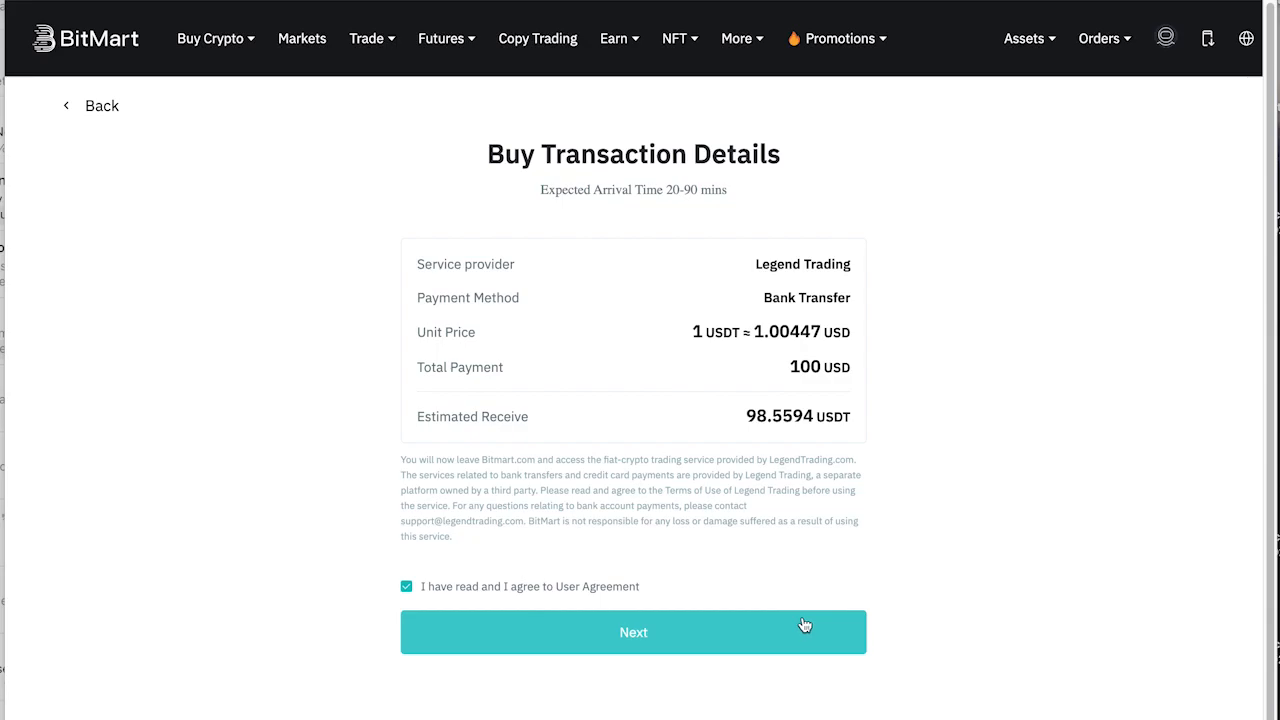
{"action": "left_click", "coordinate": [632, 632]}
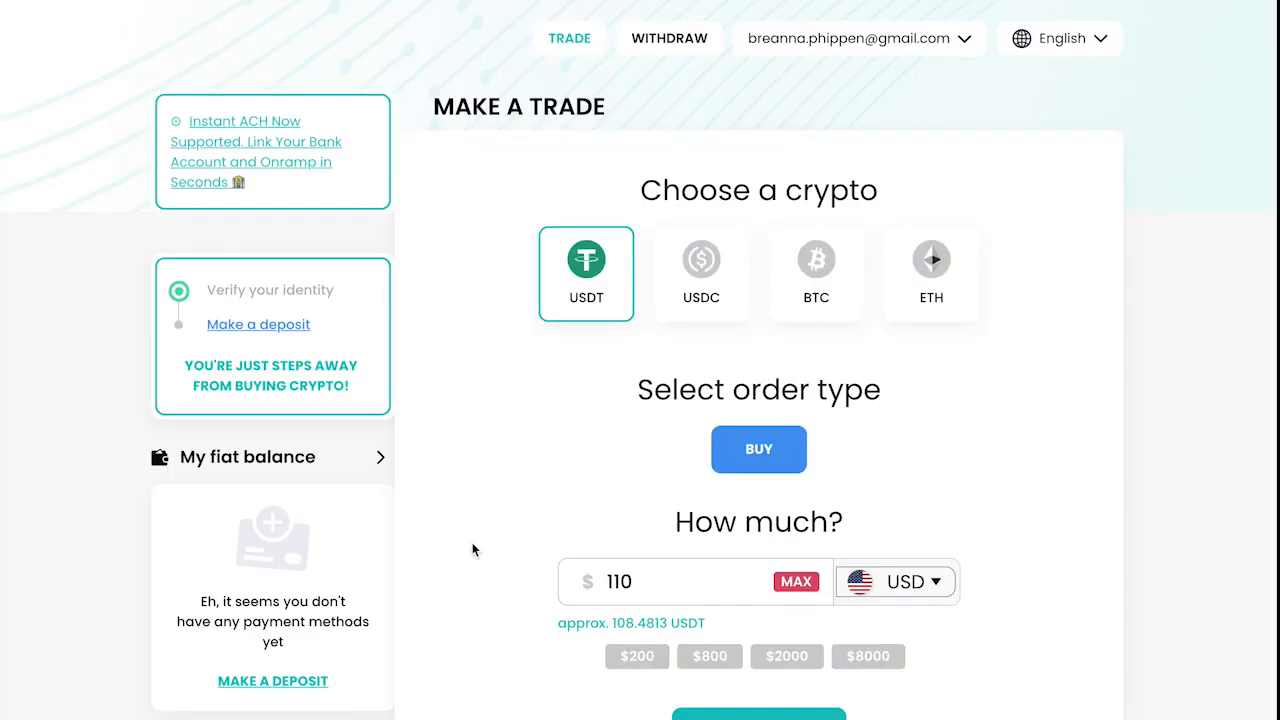
- Place the $110 bank-transfer USDT order on Legend Trading and dismiss the 105.7268 USDT confirmation
{"action": "left_click", "coordinate": [648, 580]}
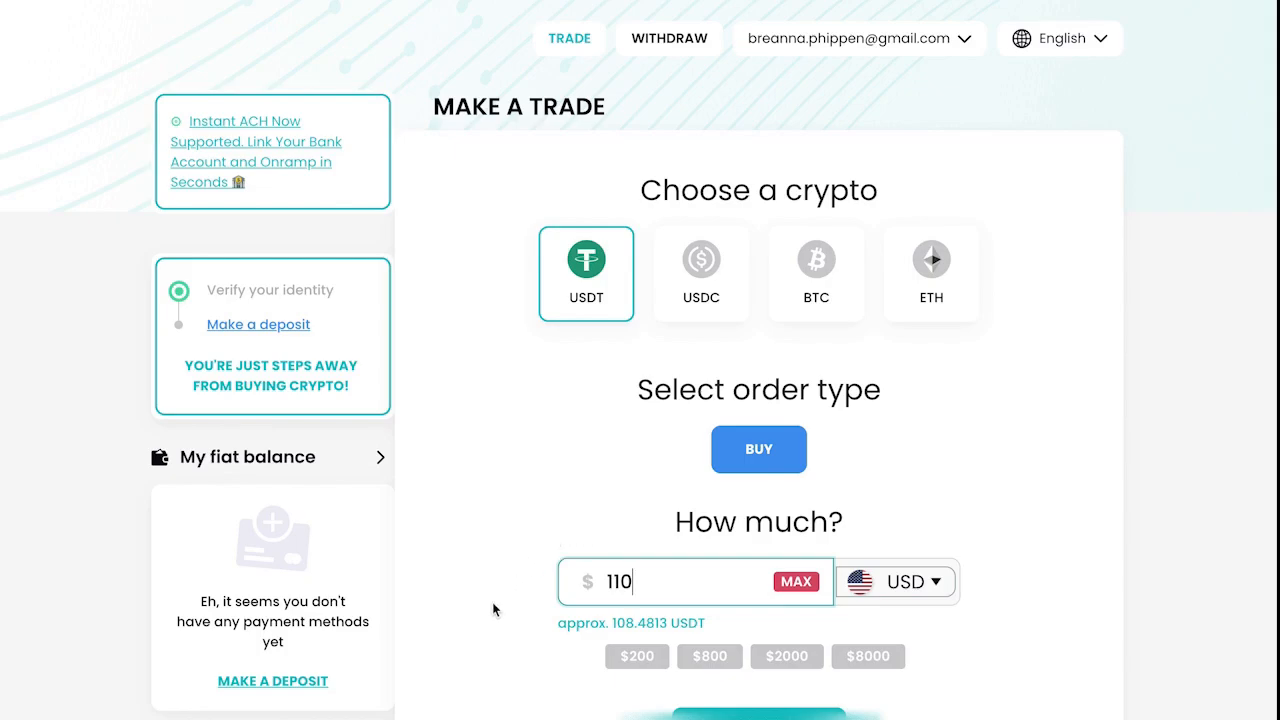
{"action": "left_click", "coordinate": [758, 712]}
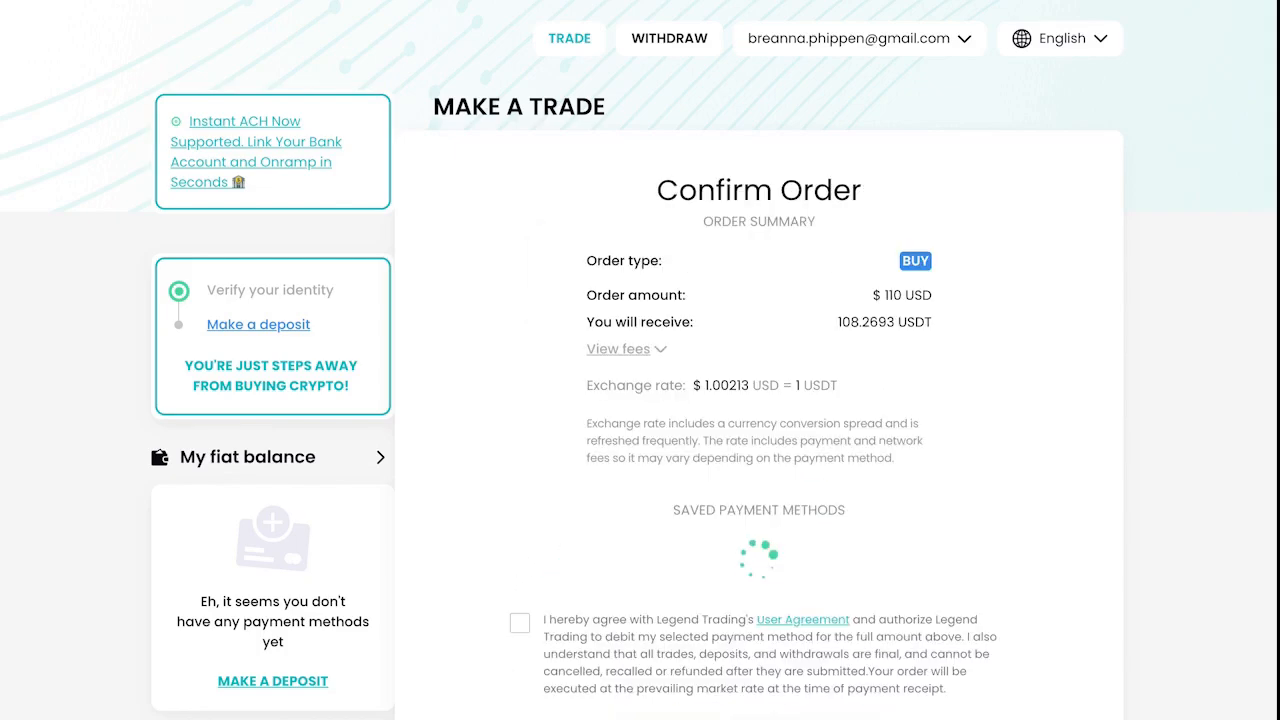
{"action": "scroll", "scroll_direction": "down", "scroll_amount": 3}
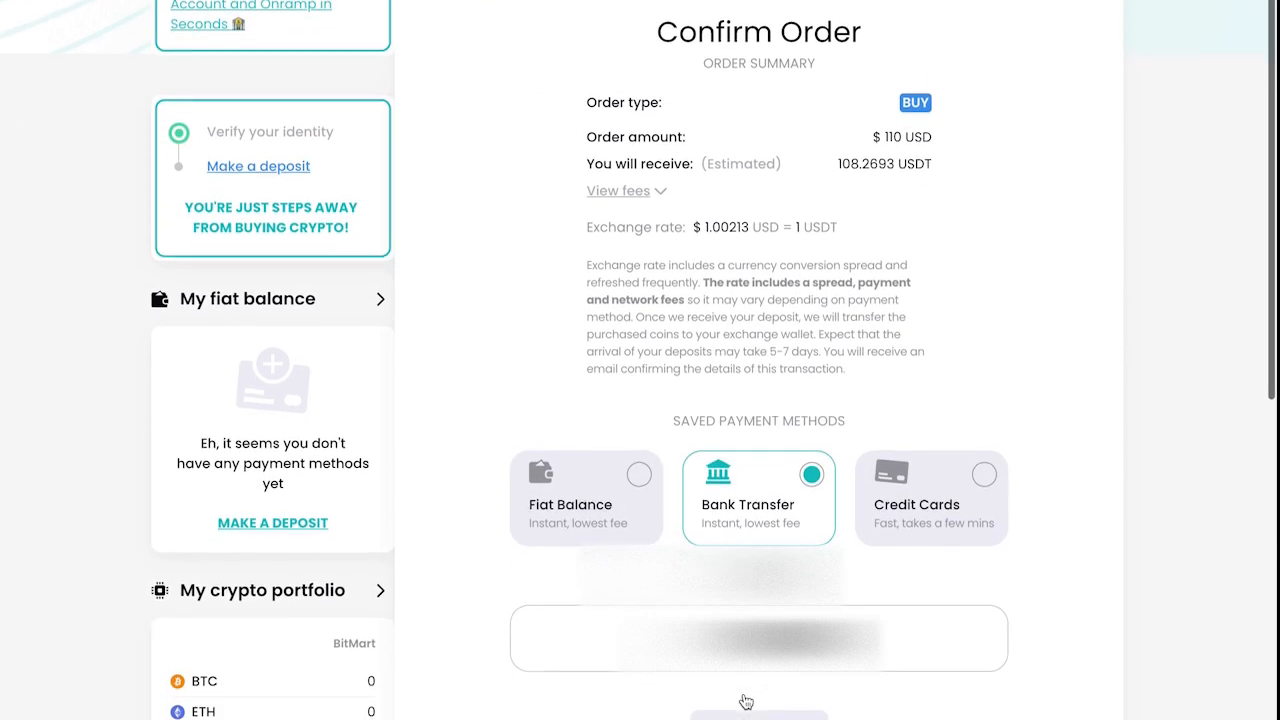
{"action": "left_click", "coordinate": [928, 496]}
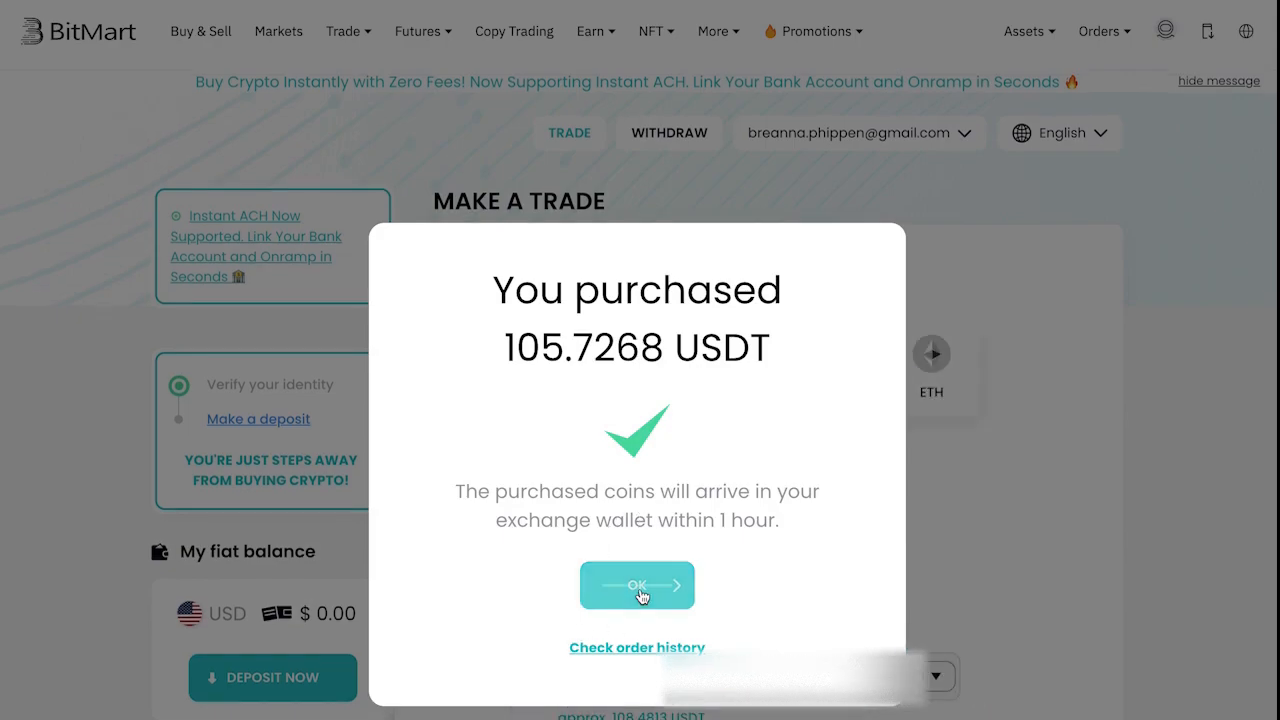
{"action": "left_click", "coordinate": [636, 584]}
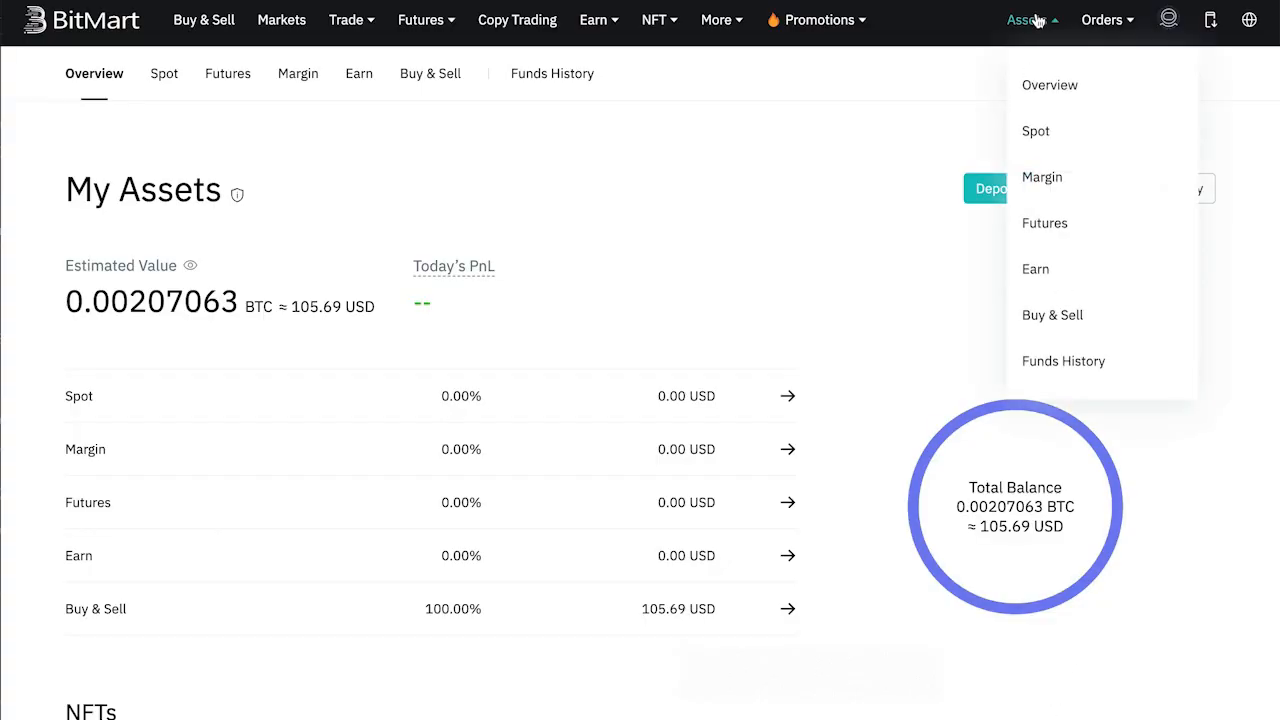
- View the Buy & Sell tab in the assets overview showing 105.7268 USDT
{"action": "left_click", "coordinate": [614, 200]}
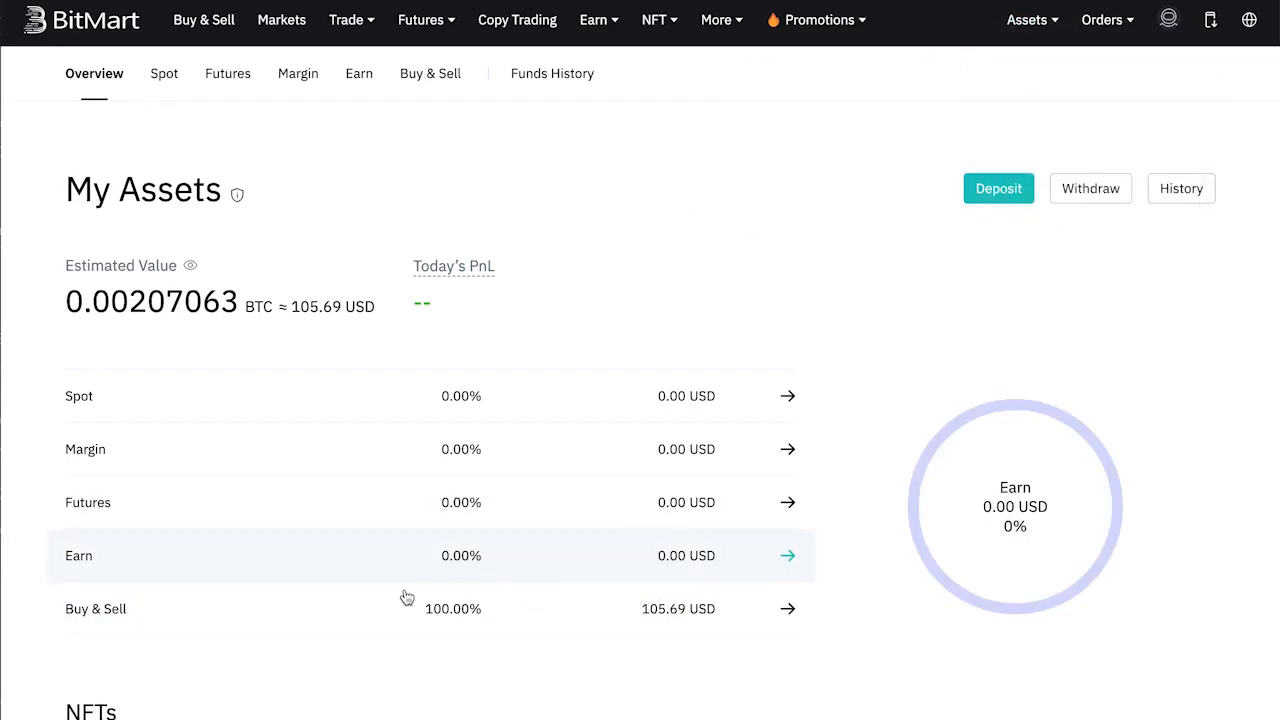
{"action": "left_click", "coordinate": [428, 72]}
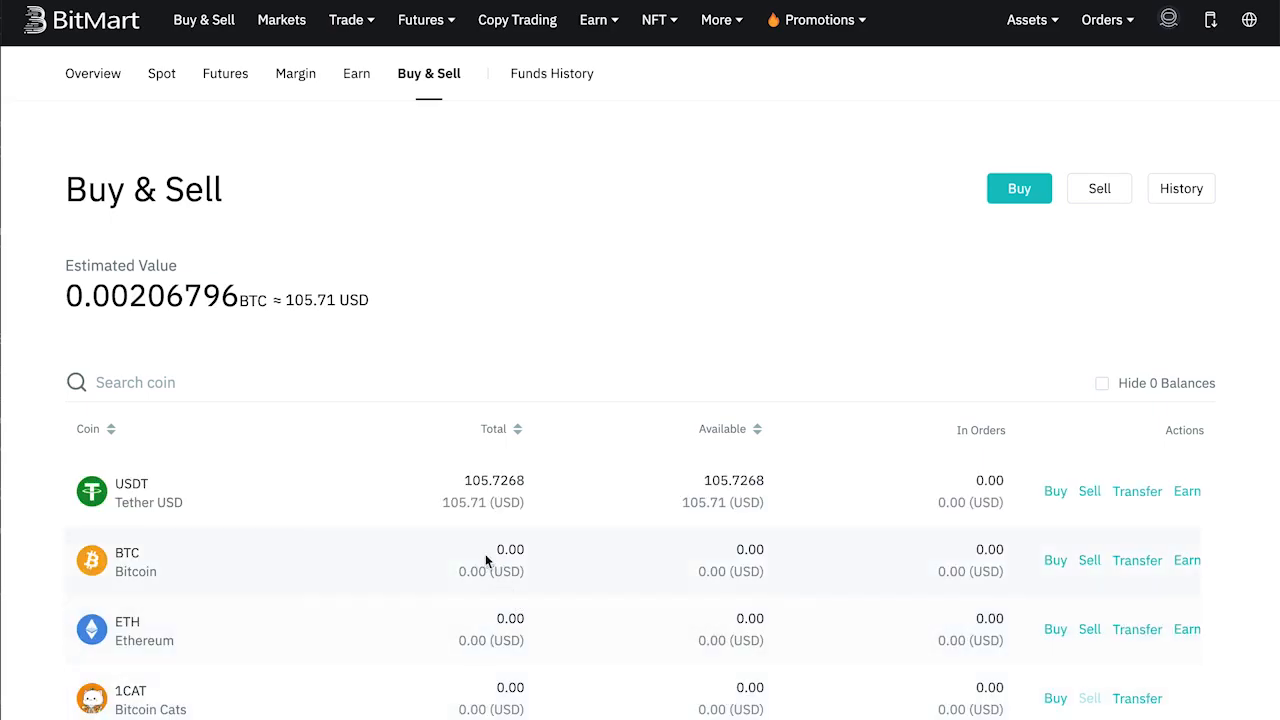
{"action": "mouse_move", "coordinate": [390, 508]}
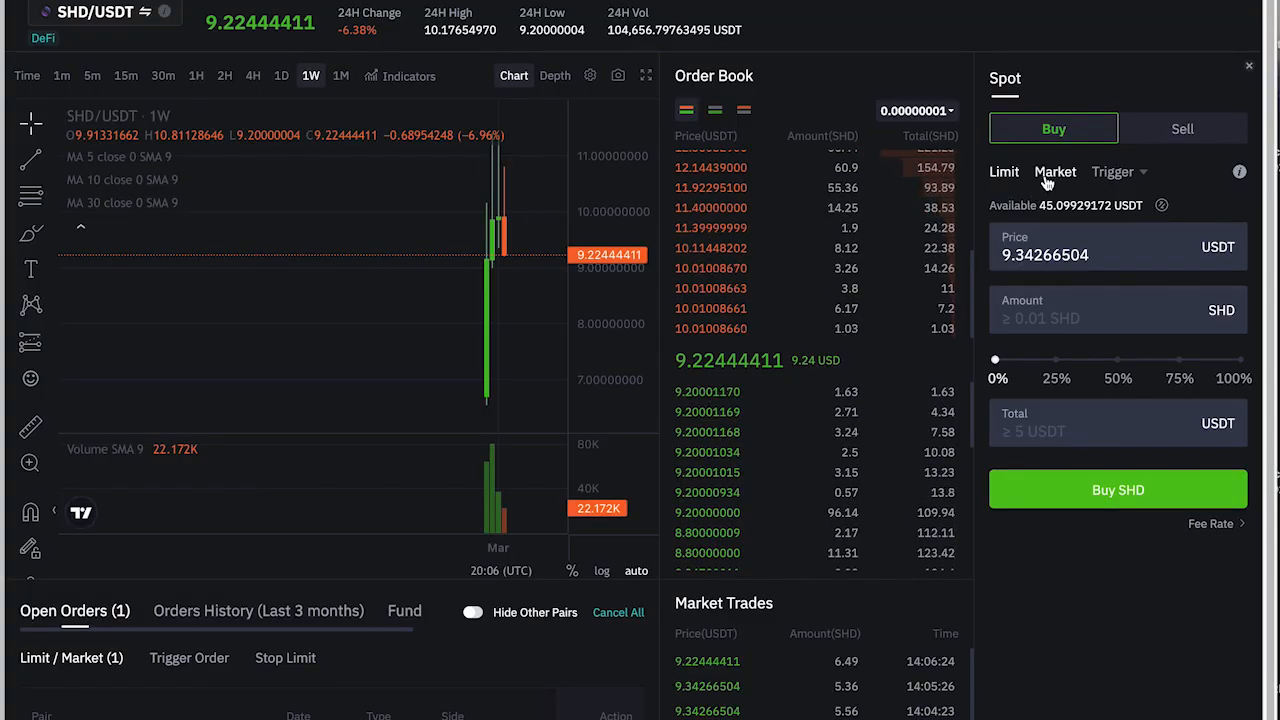
{"action": "left_click", "coordinate": [1112, 172]}
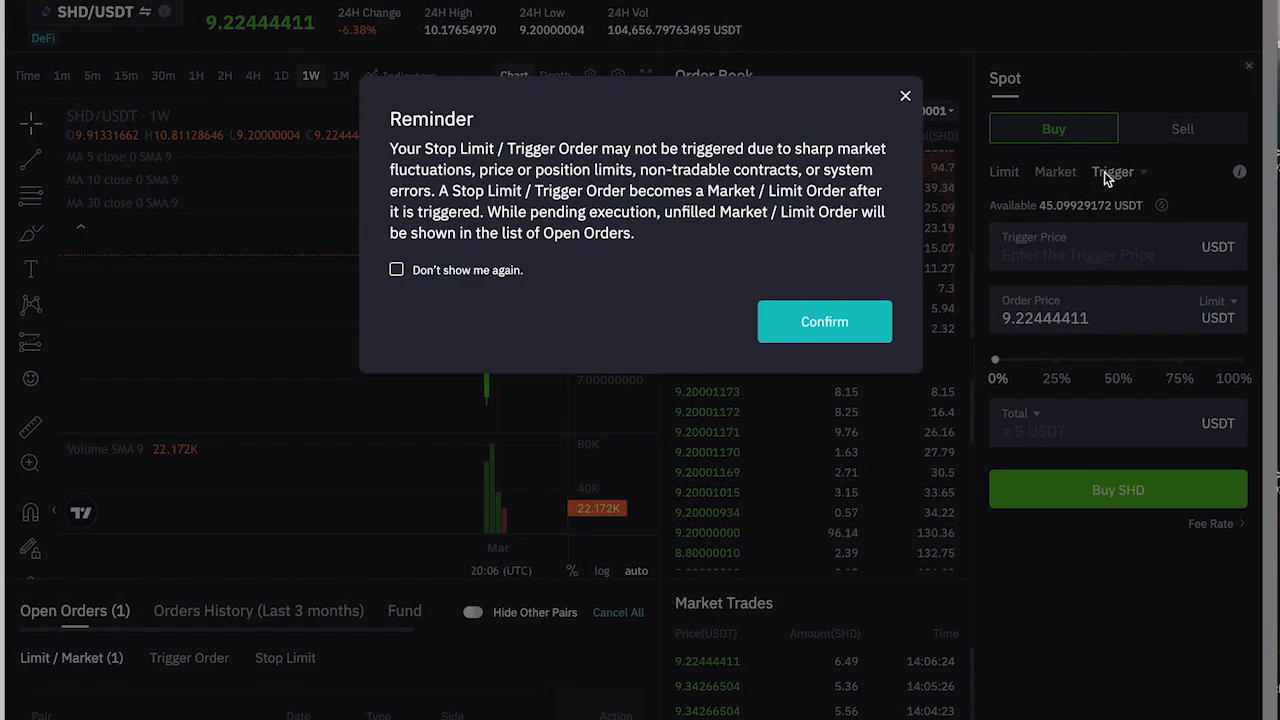
{"action": "left_click", "coordinate": [824, 320]}
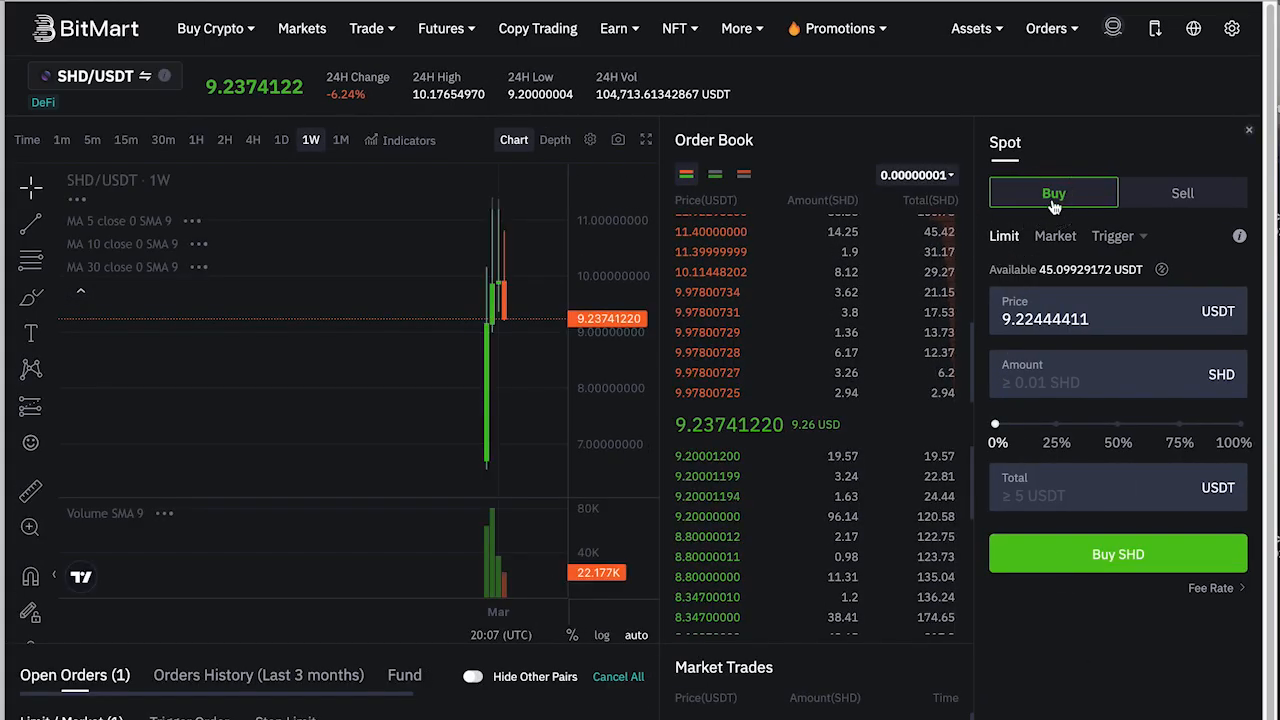
- Try a market buy amount of 10 SHD, then switch the spot form to selling
{"action": "left_click", "coordinate": [1044, 318]}
{"action": "type", "text": "7"}
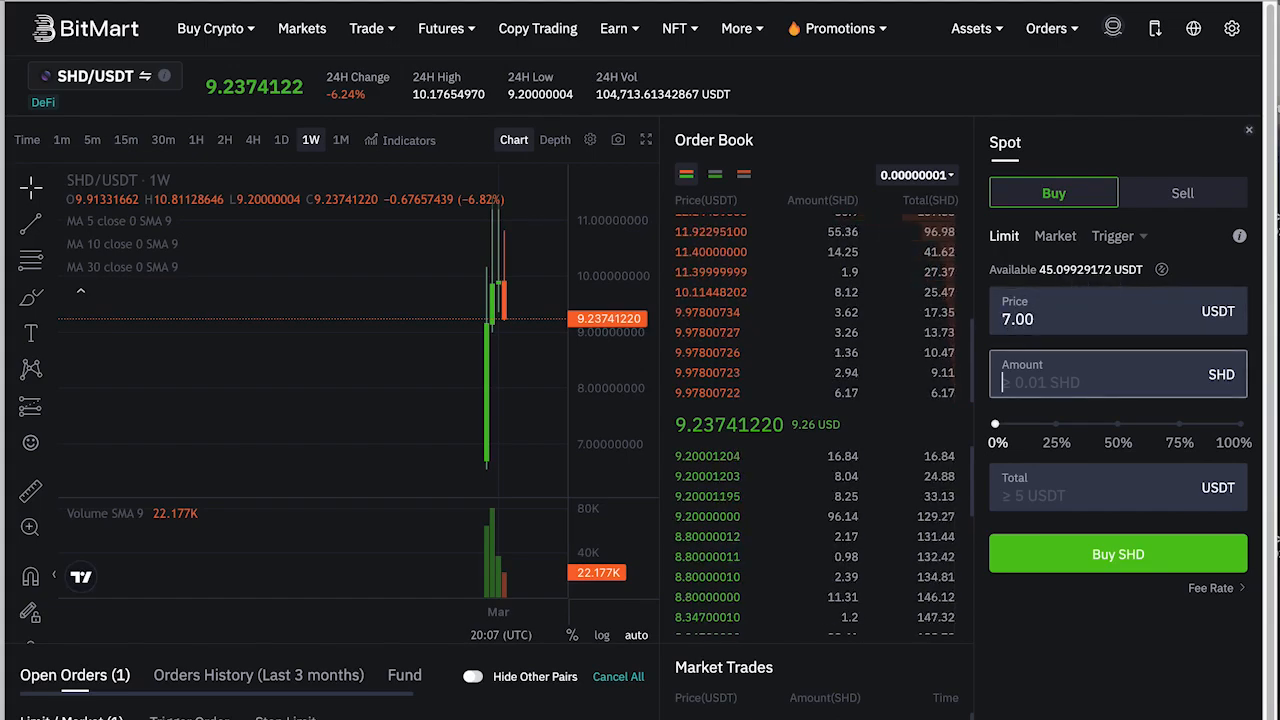
{"action": "left_click", "coordinate": [1180, 424]}
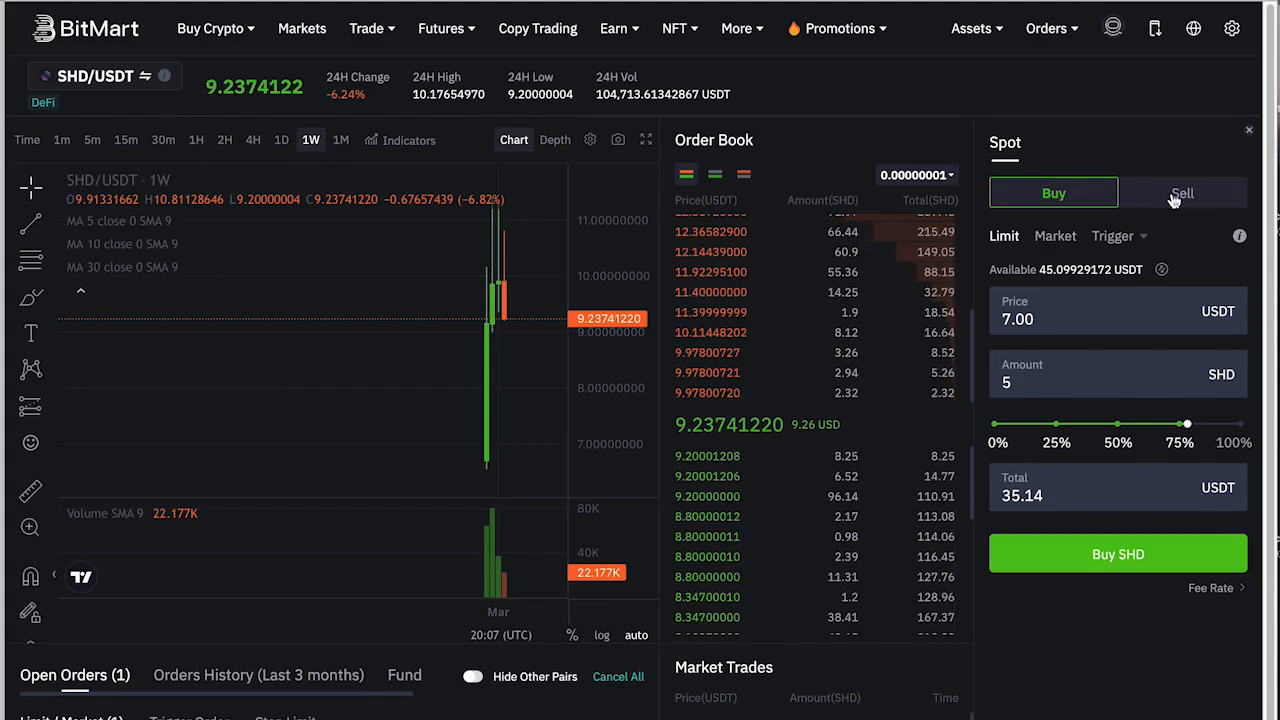
{"action": "left_click", "coordinate": [1182, 192]}
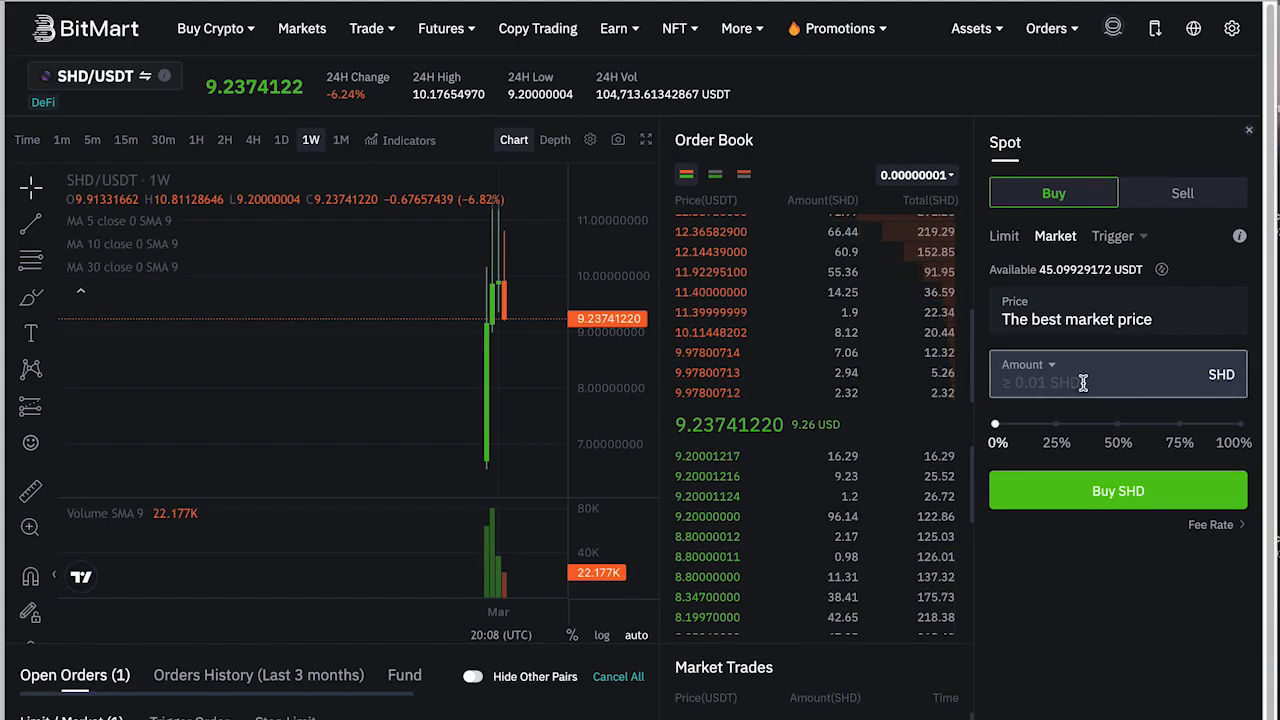
{"action": "type", "text": "10"}
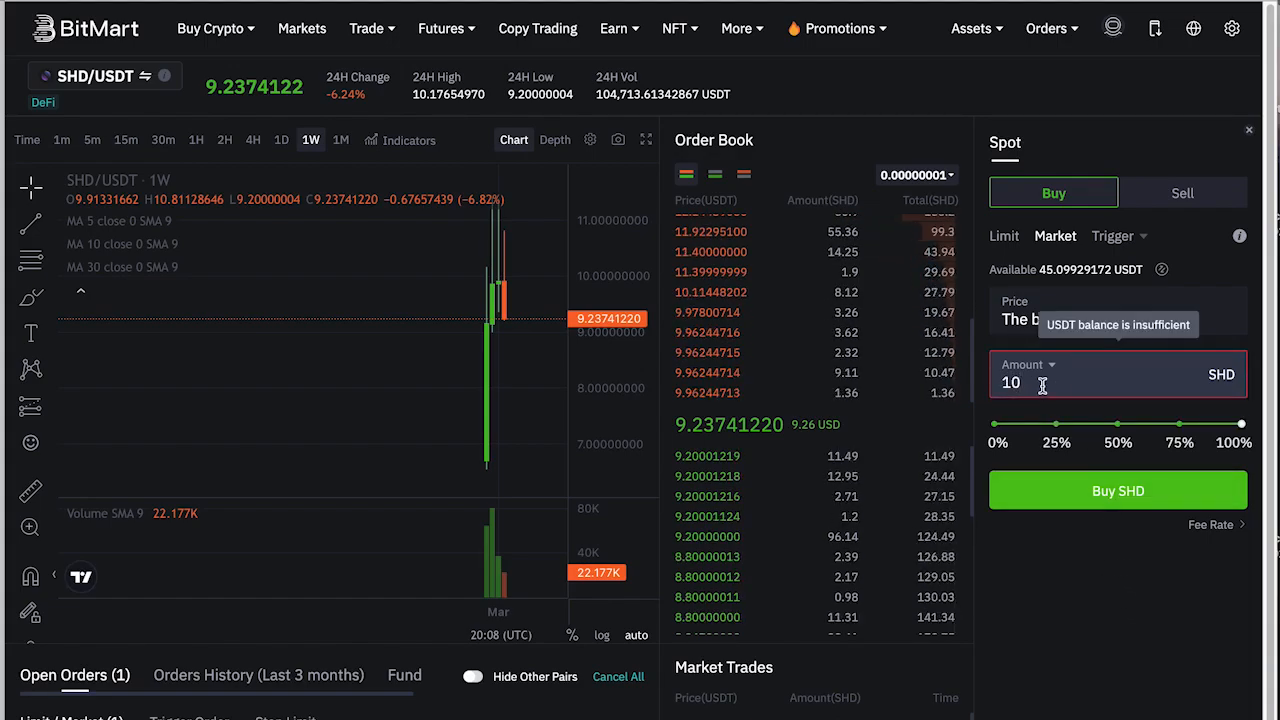
{"action": "left_click", "coordinate": [1182, 192]}
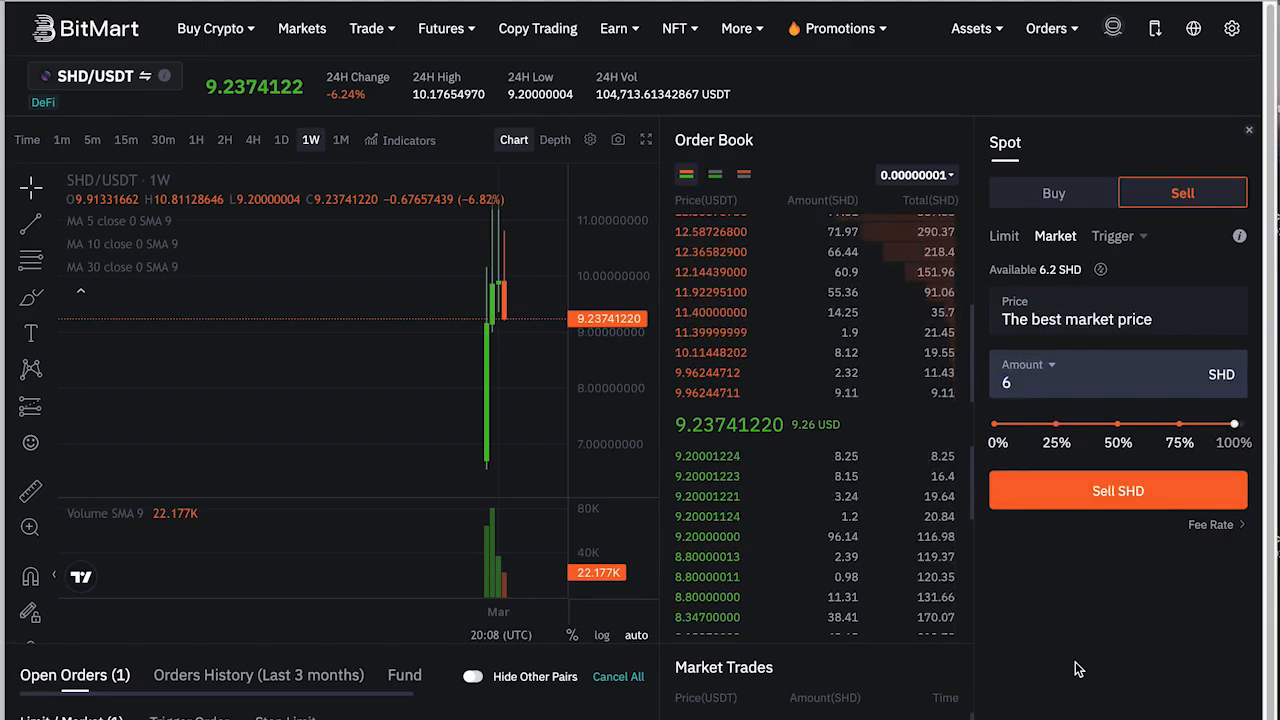
- Switch the sell form to a trigger order and permanently dismiss the reminder
{"action": "left_click", "coordinate": [1112, 236]}
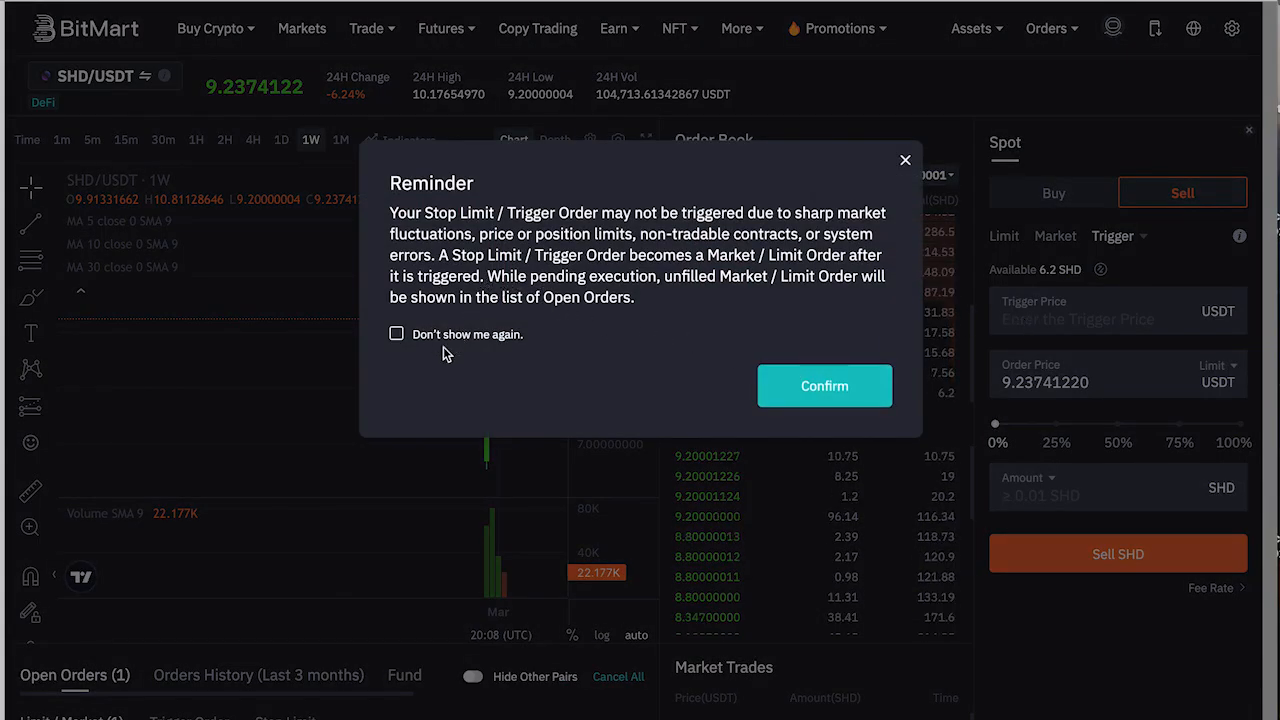
{"action": "left_click", "coordinate": [396, 332]}
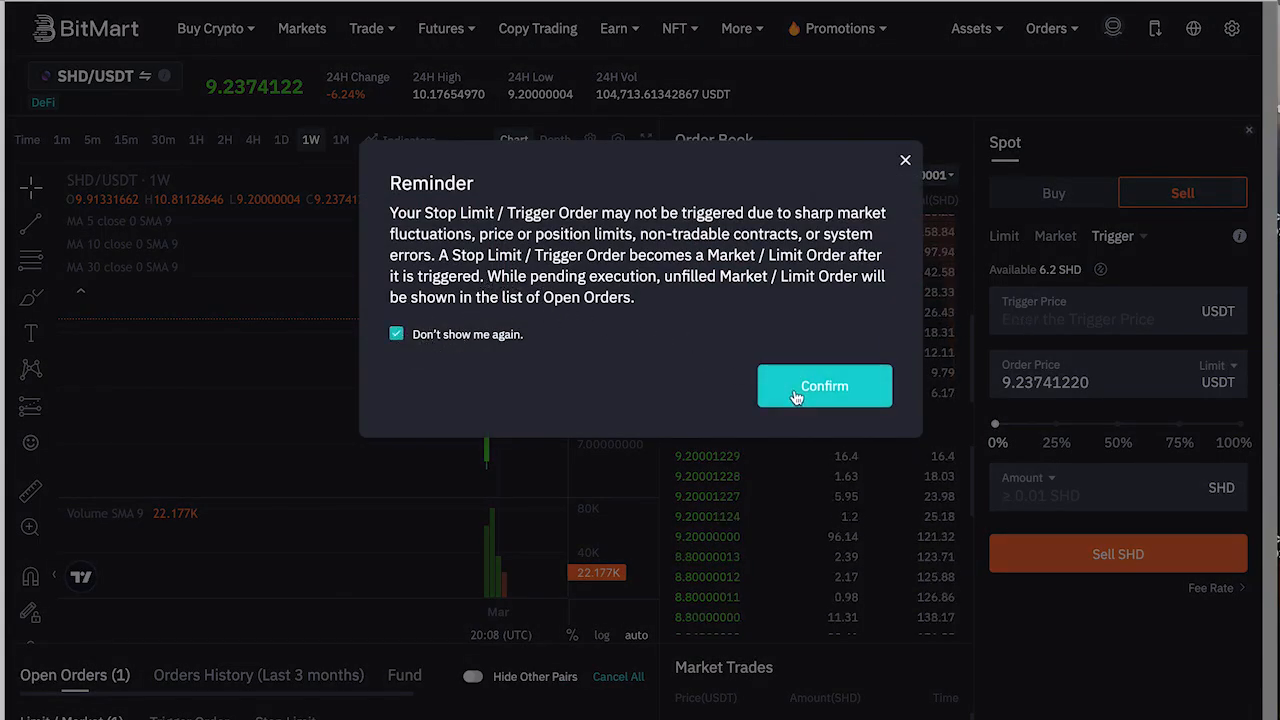
{"action": "left_click", "coordinate": [824, 386]}
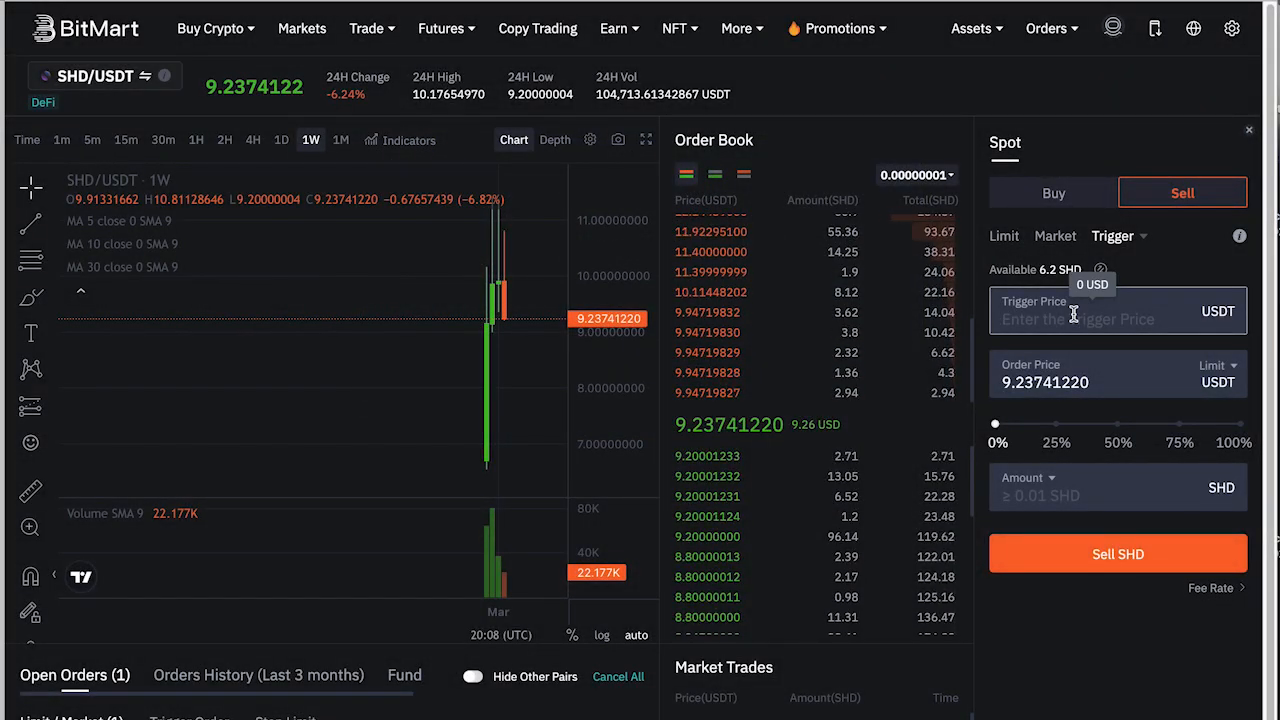
- Set trigger price 20 USDT and drag the amount slider to 4.46 SHD
{"action": "type", "text": "2"}
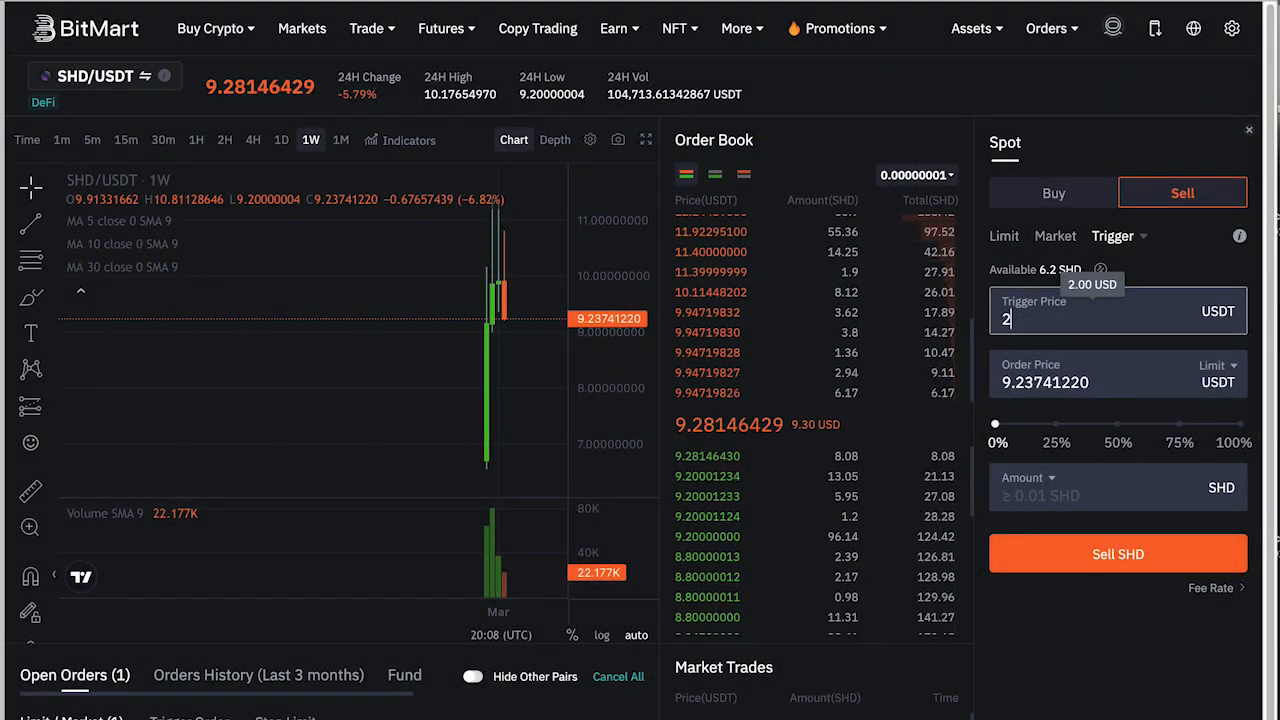
{"action": "type", "text": "0"}
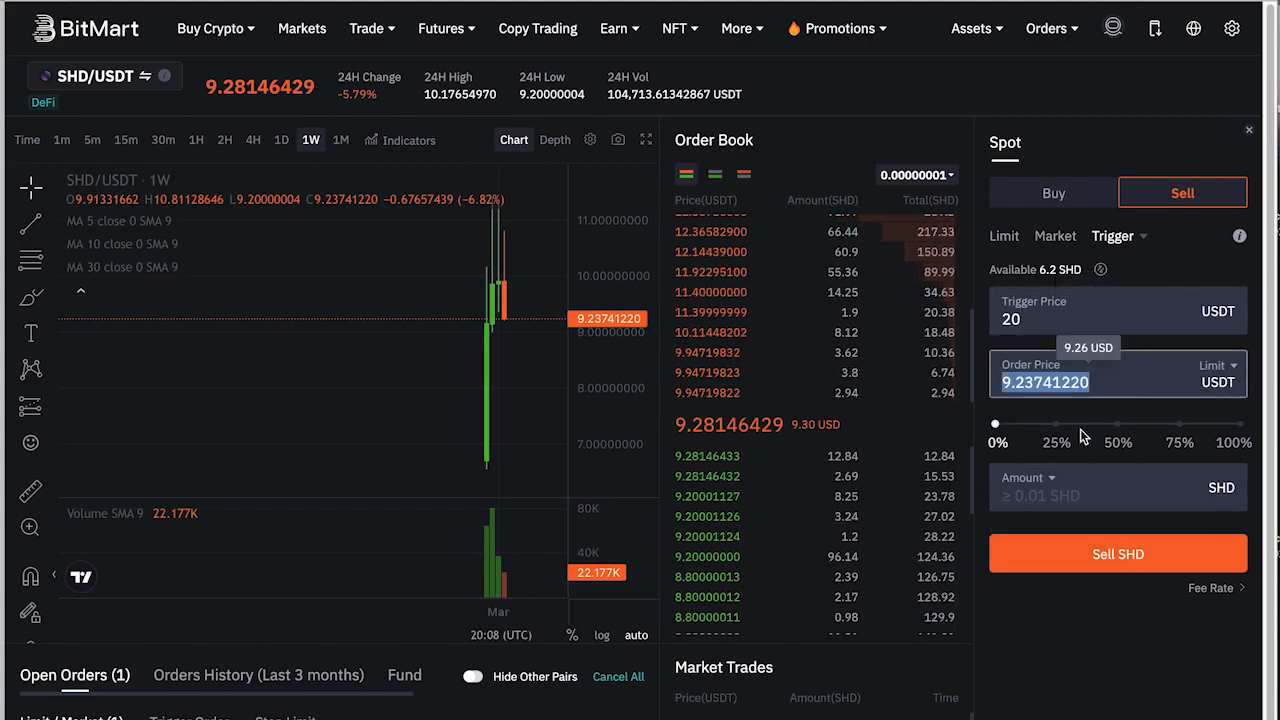
{"action": "left_click_drag", "start_coordinate": [996, 424], "coordinate": [1118, 420]}
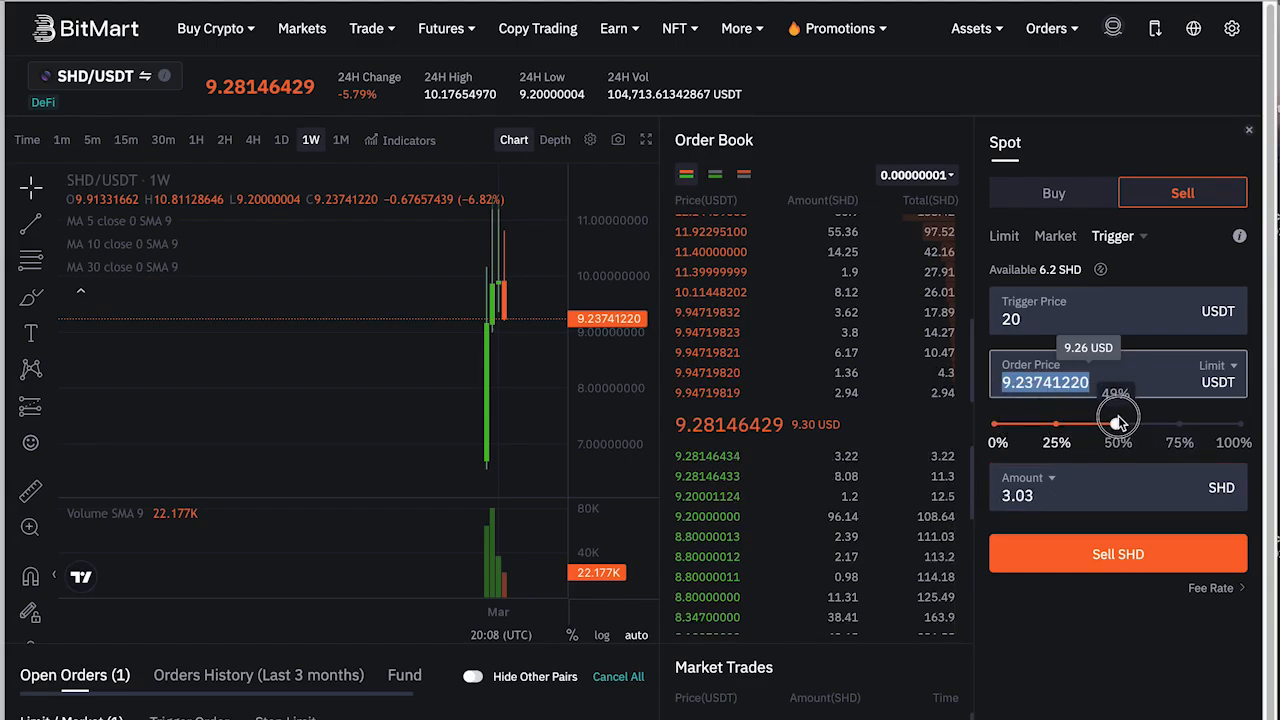
{"action": "left_click_drag", "start_coordinate": [1118, 420], "coordinate": [1172, 420]}
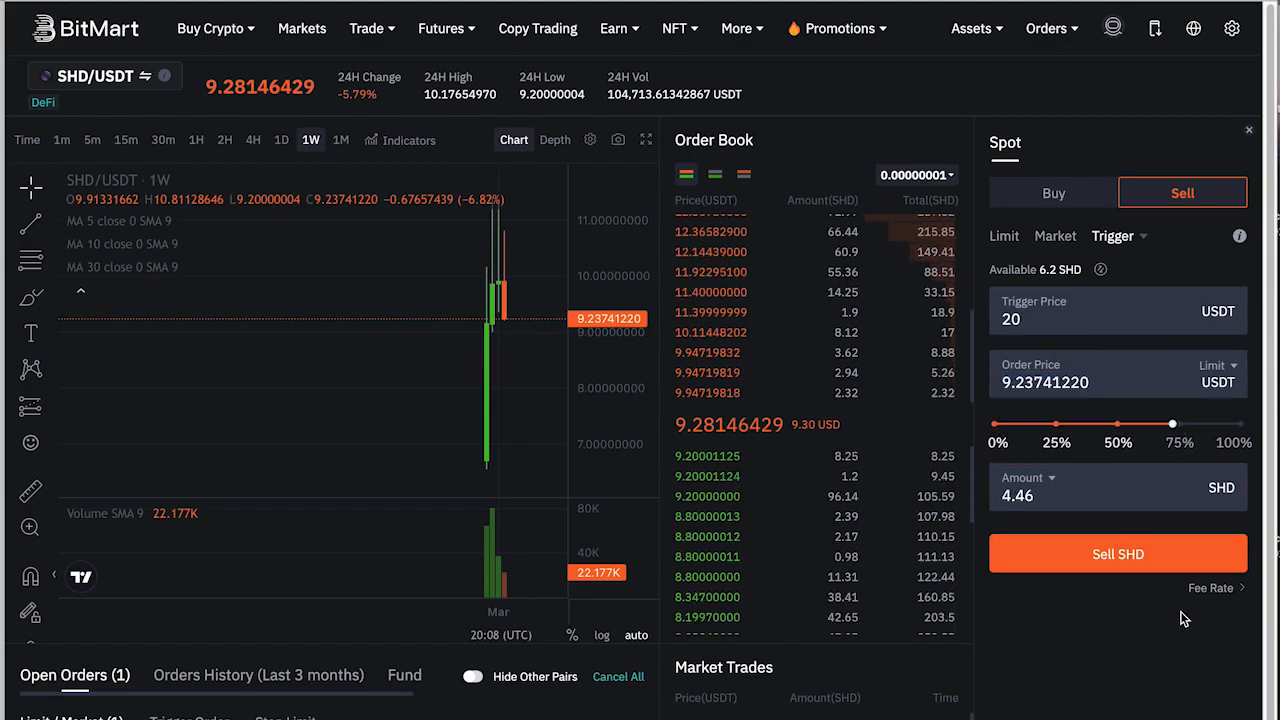